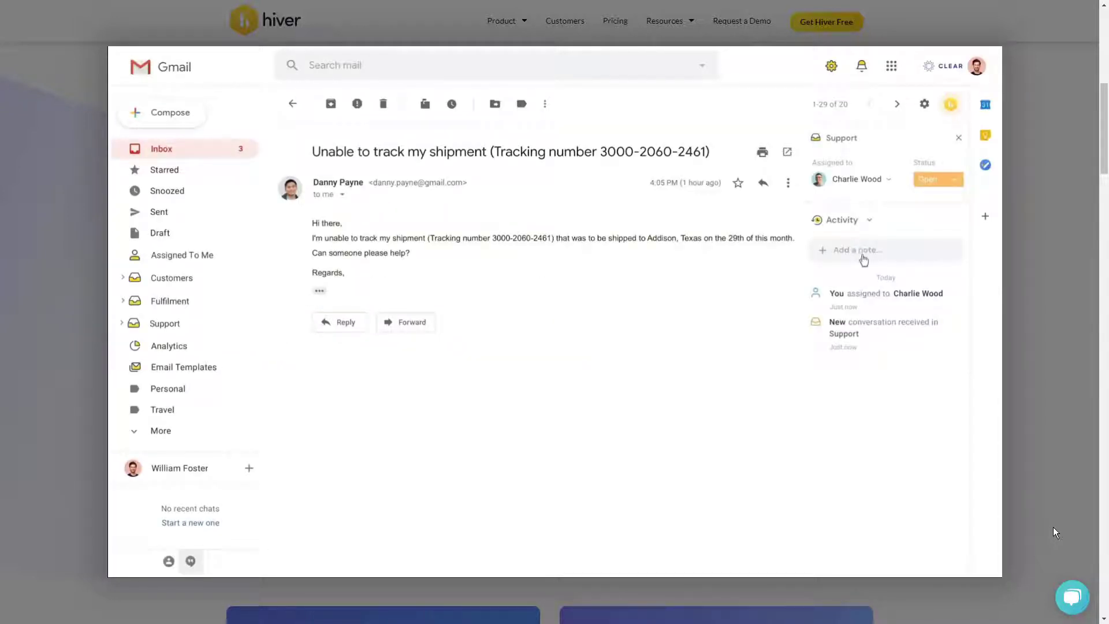
pyautogui.click(857, 250)
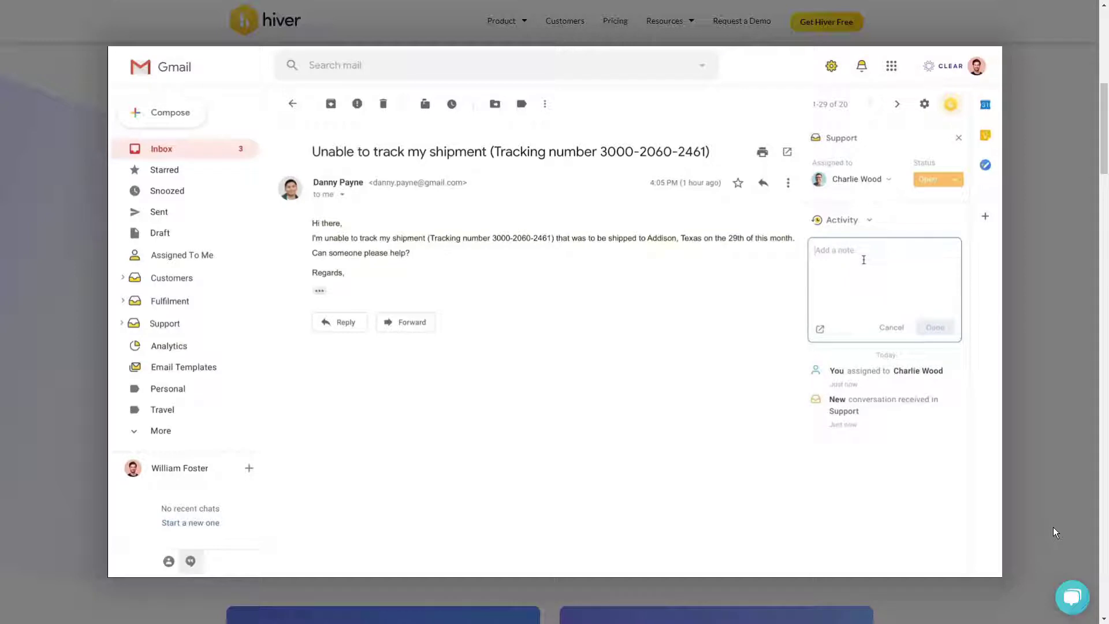
pyautogui.write('@Charlie, this is')
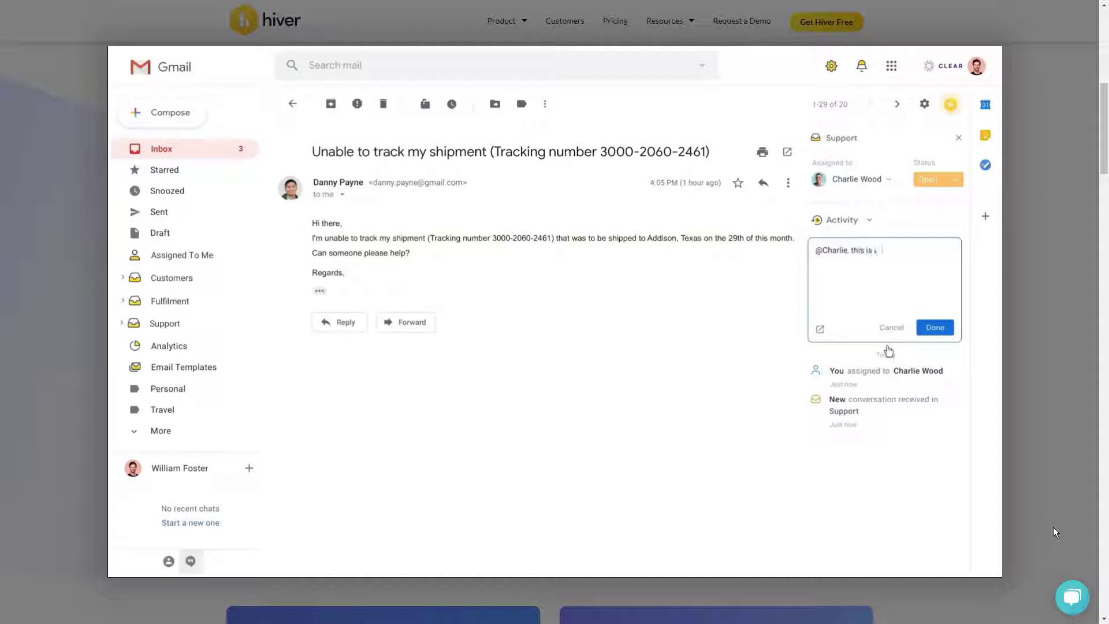
pyautogui.write('urgent, can you get this sorted right away?')
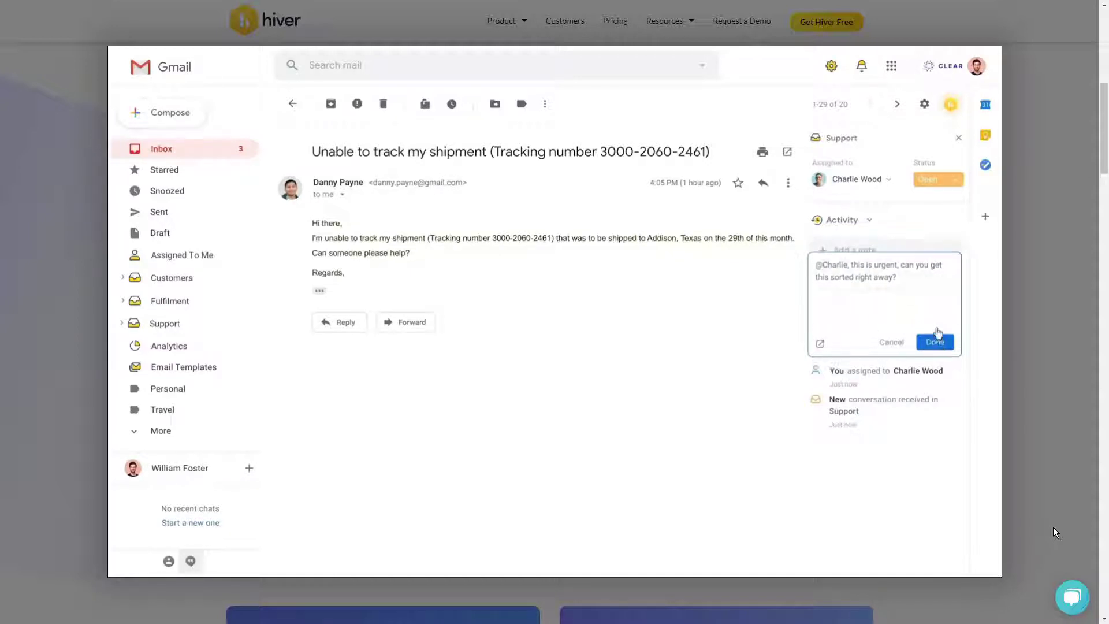
pyautogui.click(935, 341)
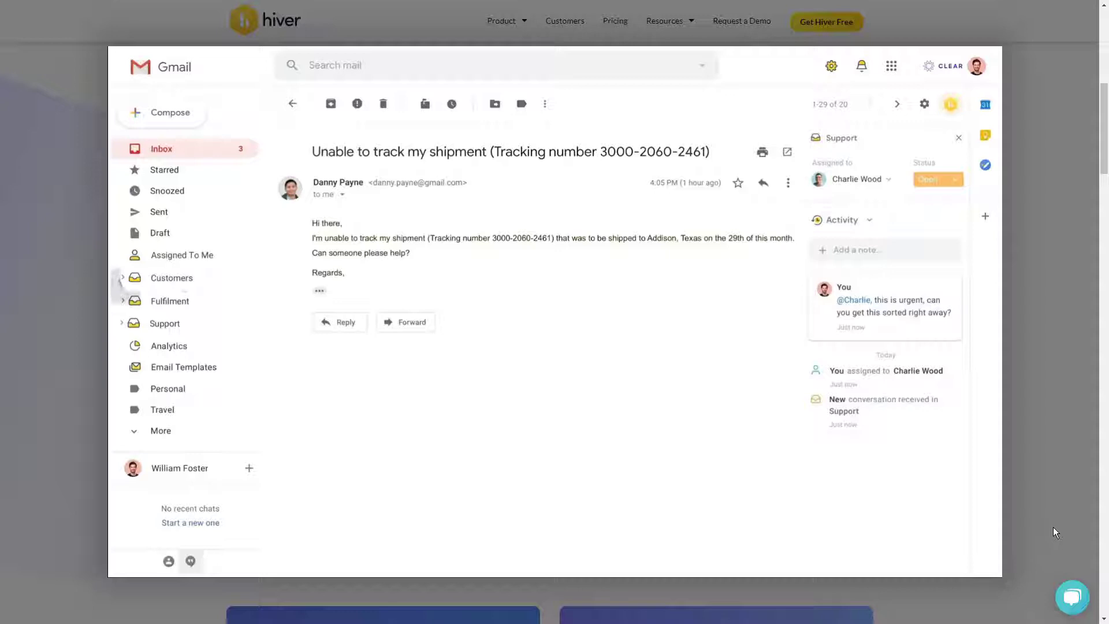
# Expand Customers in the sidebar to reveal its Unassigned, Team and Pending views
pyautogui.click(173, 277)
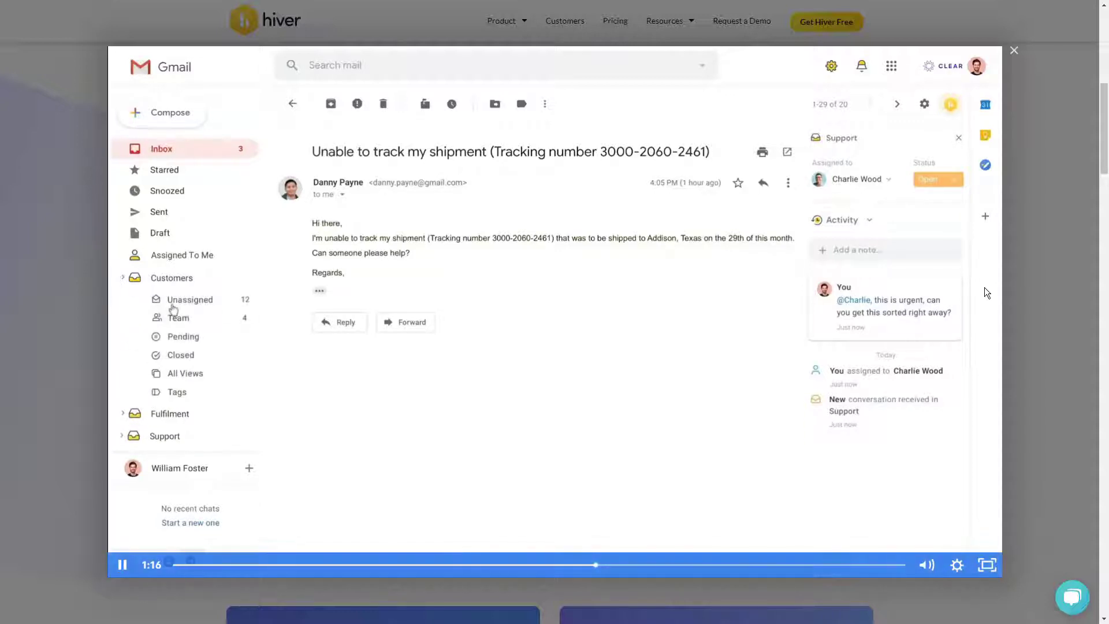
pyautogui.click(178, 318)
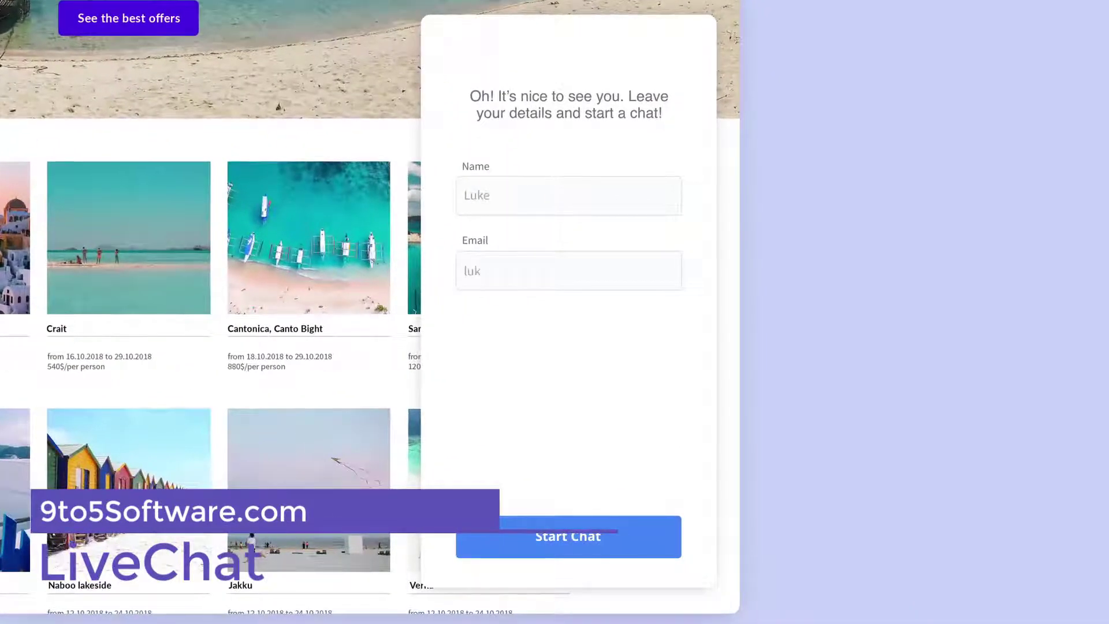
# Start the travel advisor bot chat, book the Takodana trip, and confirm with 'Yes, please'
pyautogui.click(567, 537)
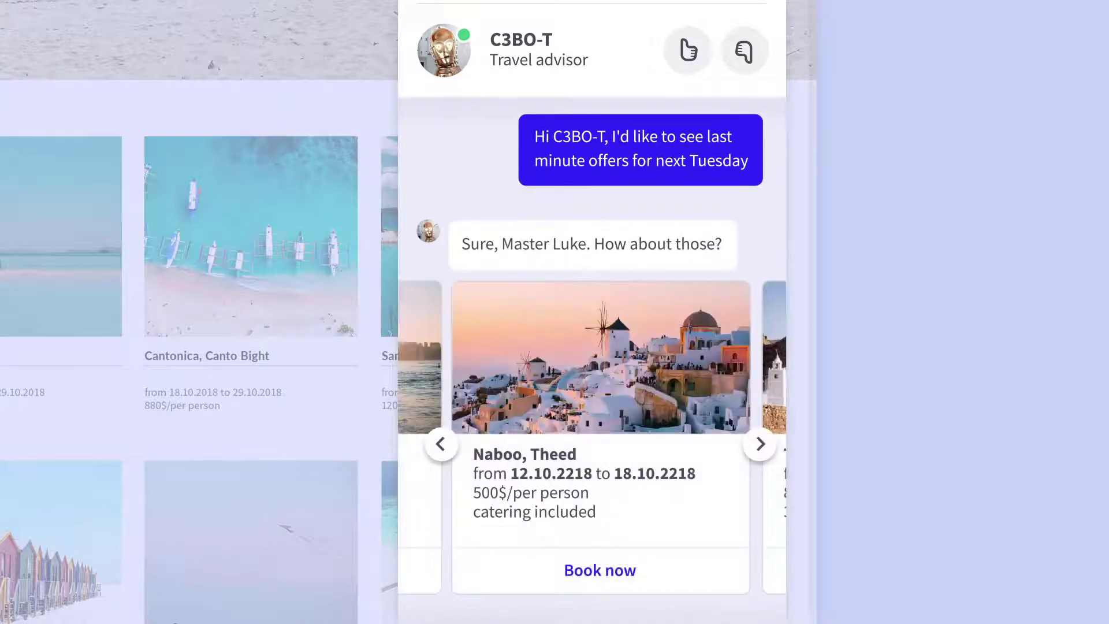
pyautogui.click(760, 444)
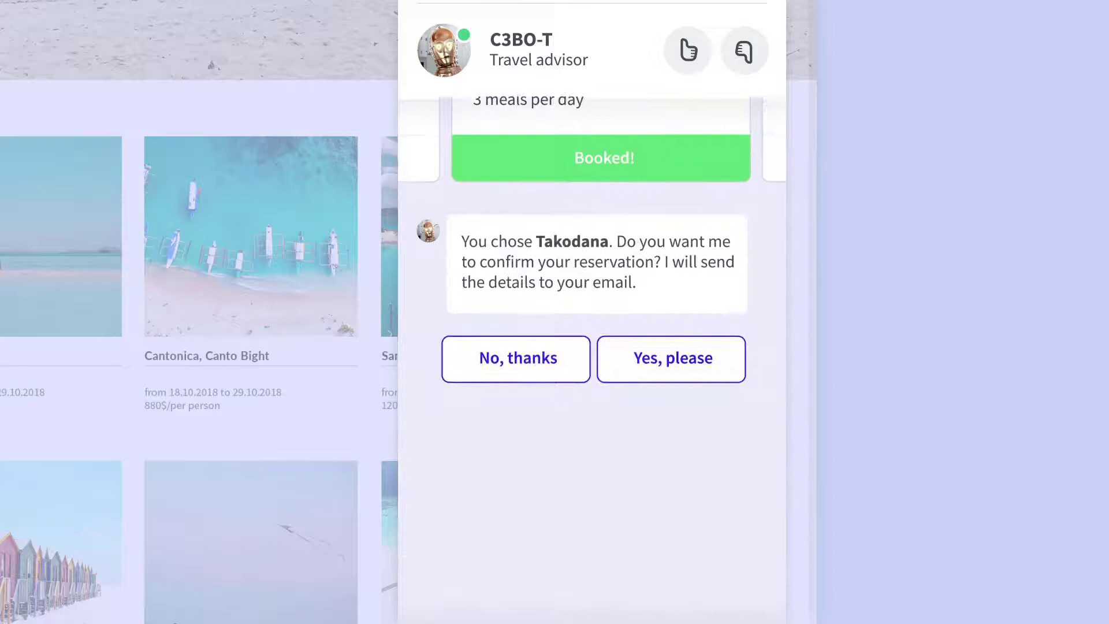
pyautogui.click(671, 359)
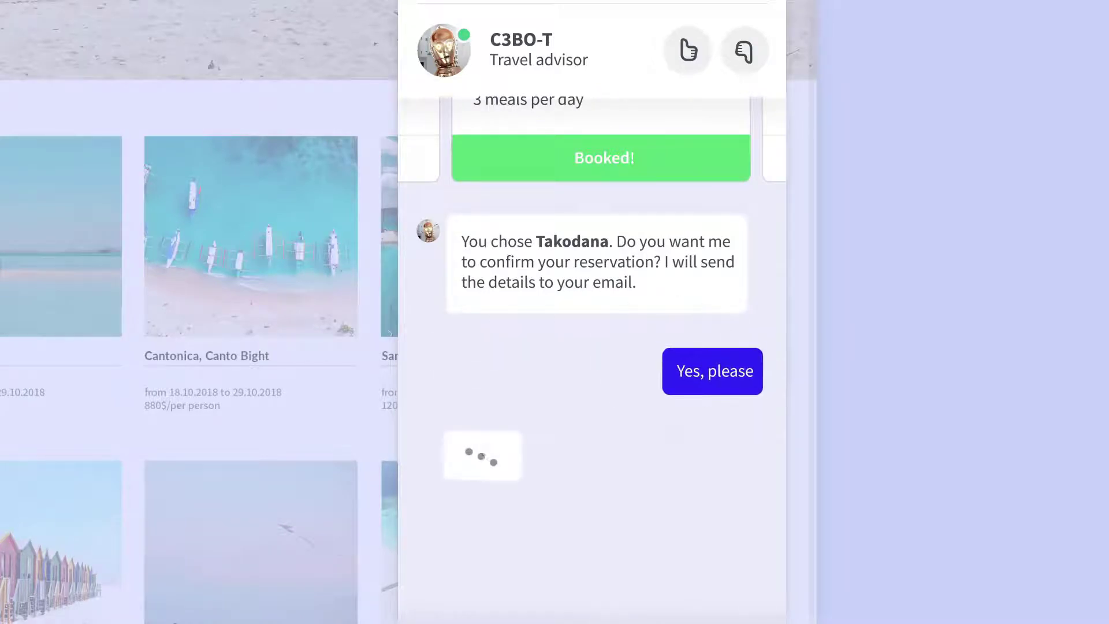
pyautogui.click(712, 371)
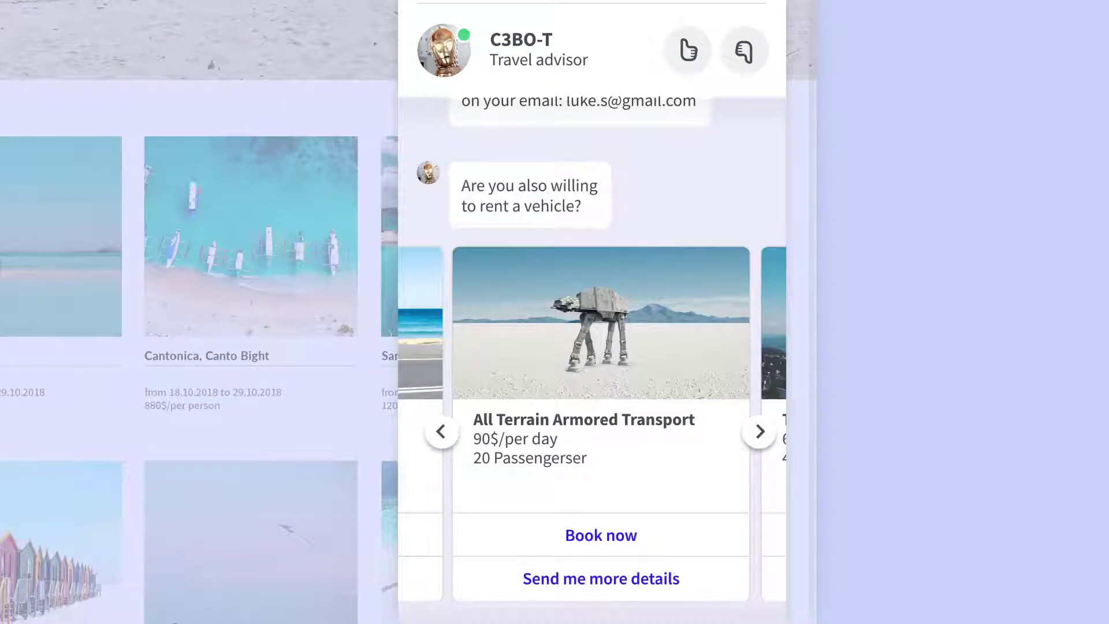
pyautogui.click(759, 431)
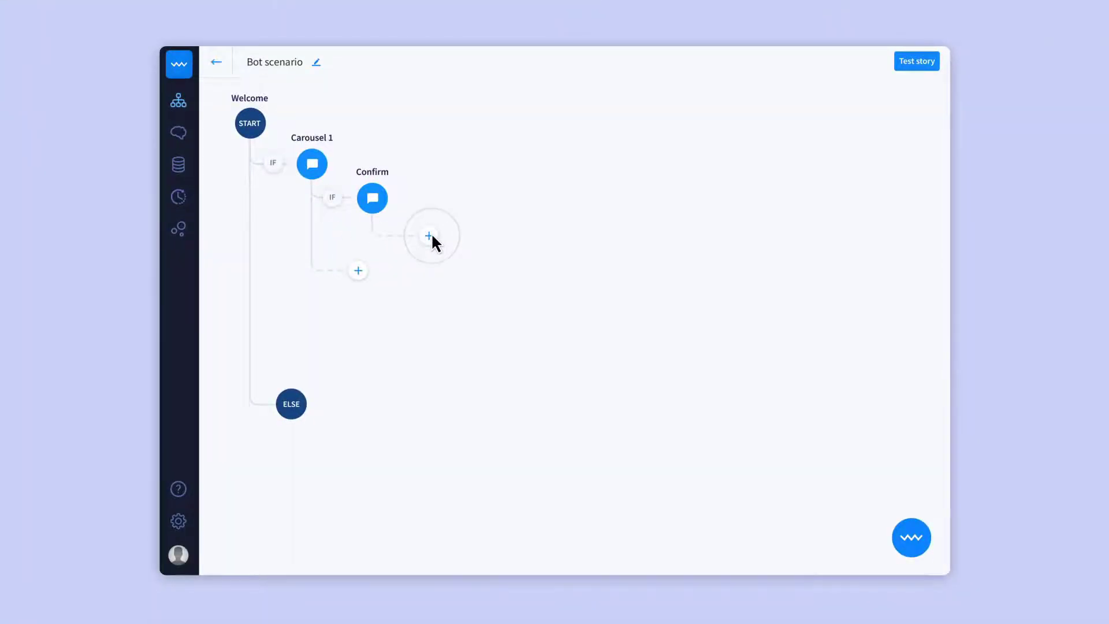
# Add a carousel step after Confirm with an All Terrain Armored Transport 'Book now' card
pyautogui.click(430, 236)
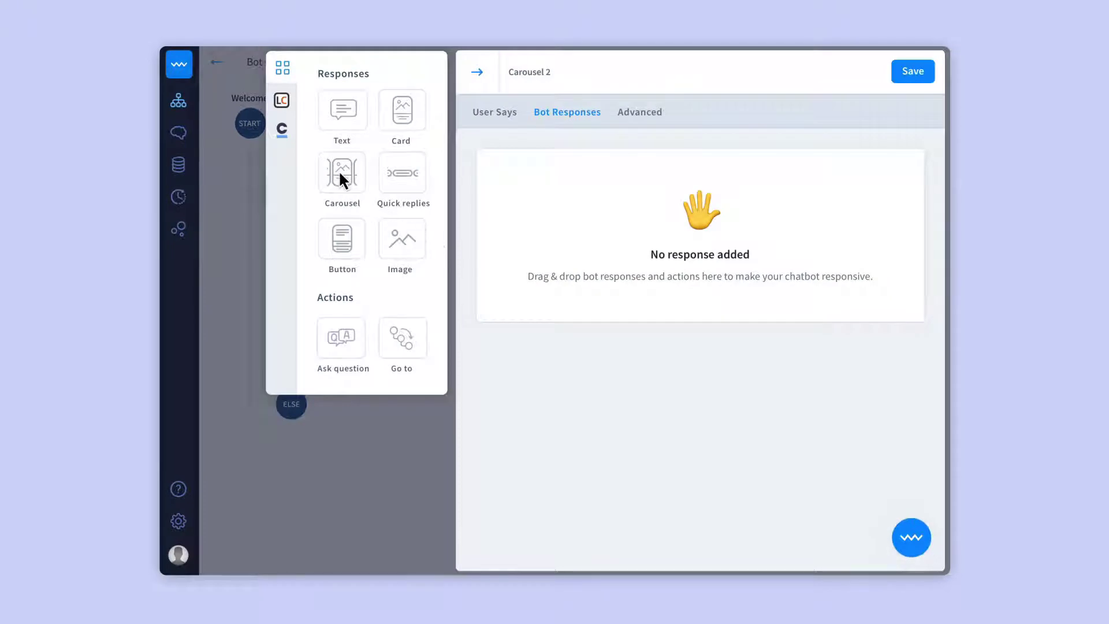
pyautogui.click(341, 173)
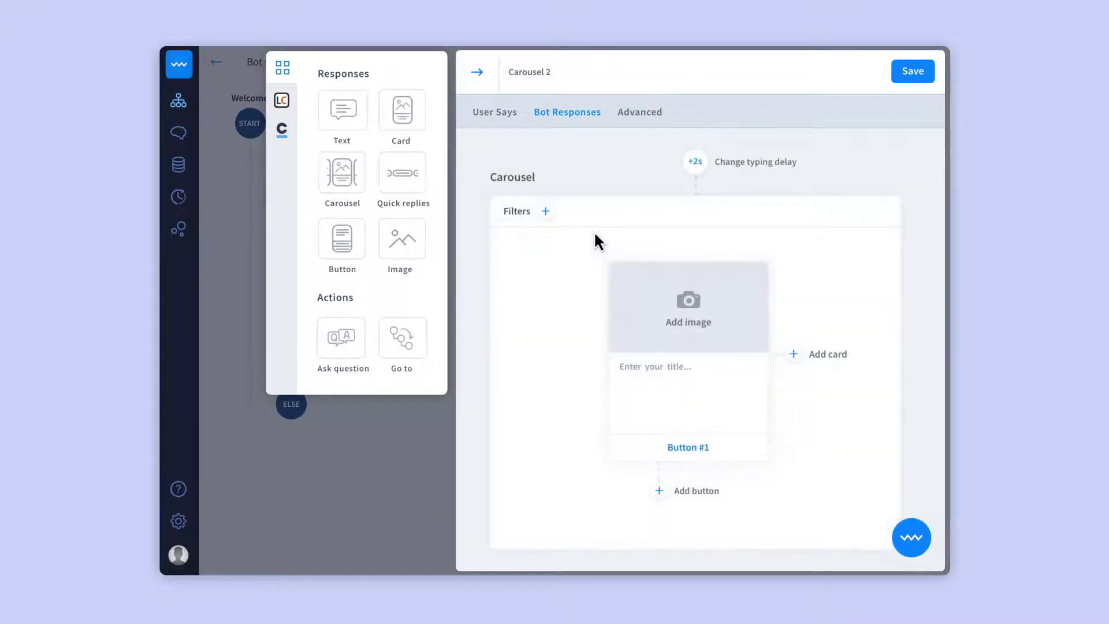
pyautogui.click(687, 299)
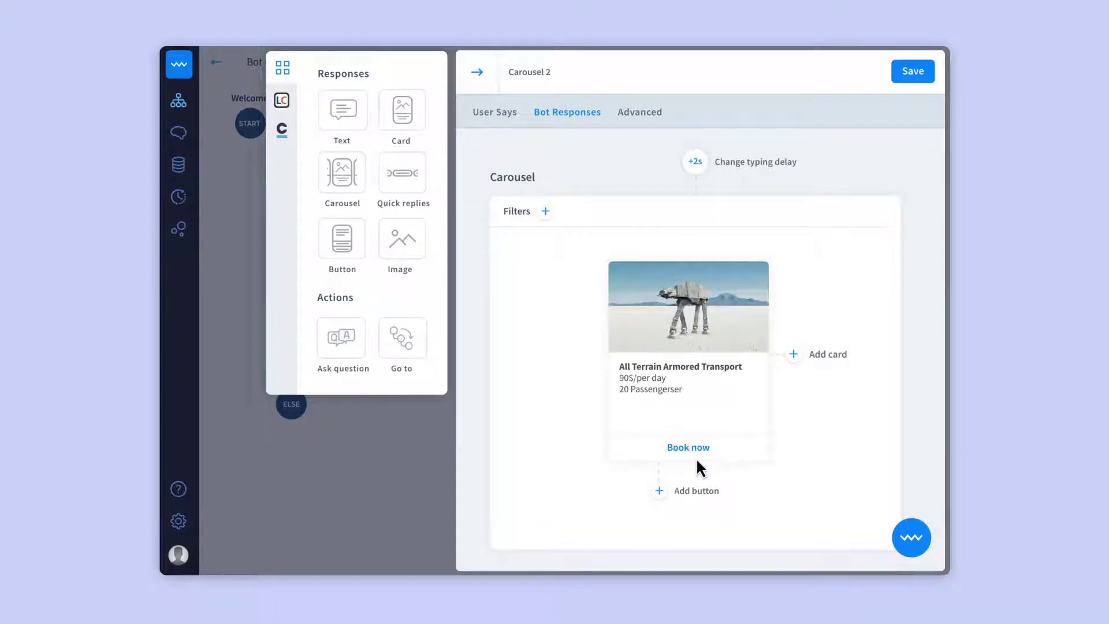
pyautogui.click(660, 491)
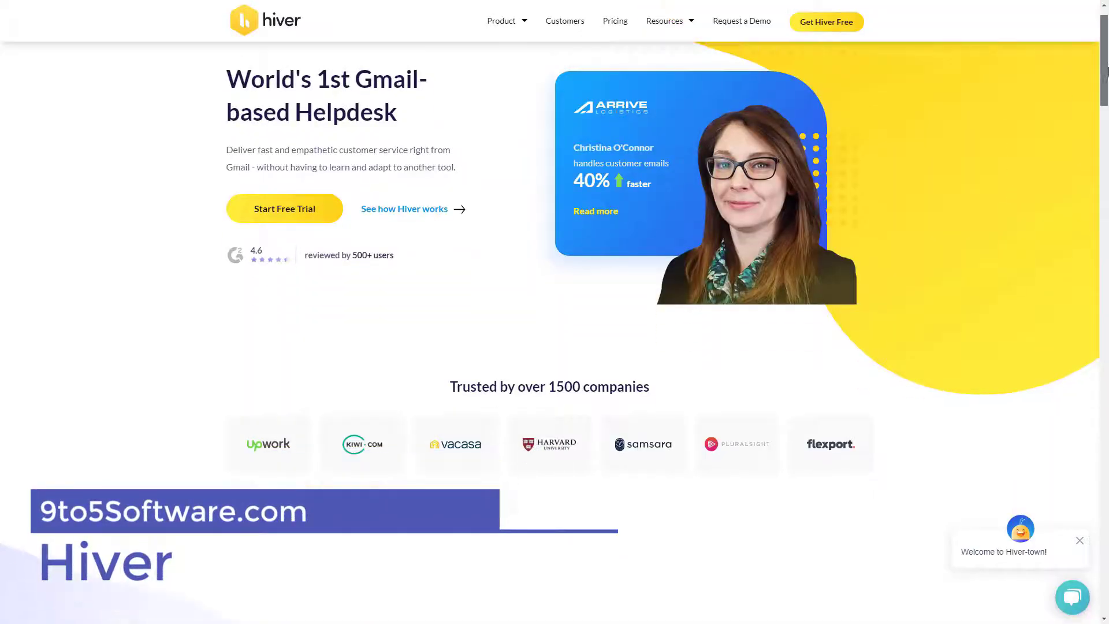
# Scroll through Hiver's features and testimonials, then play the G Suite helpdesk demo video
pyautogui.scroll(-3)
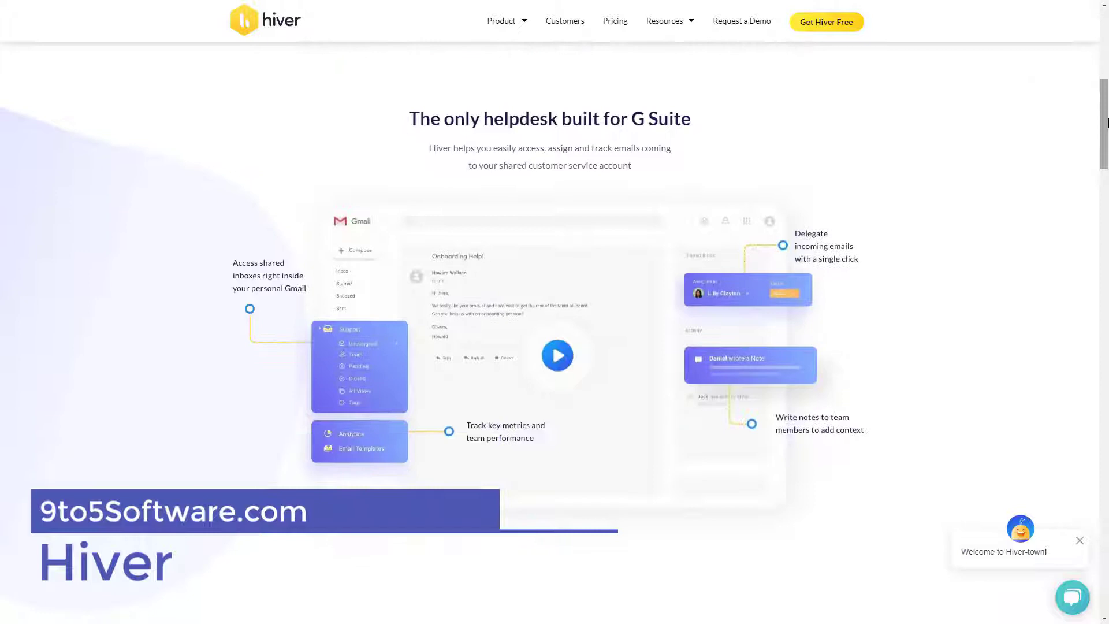
pyautogui.scroll(-3)
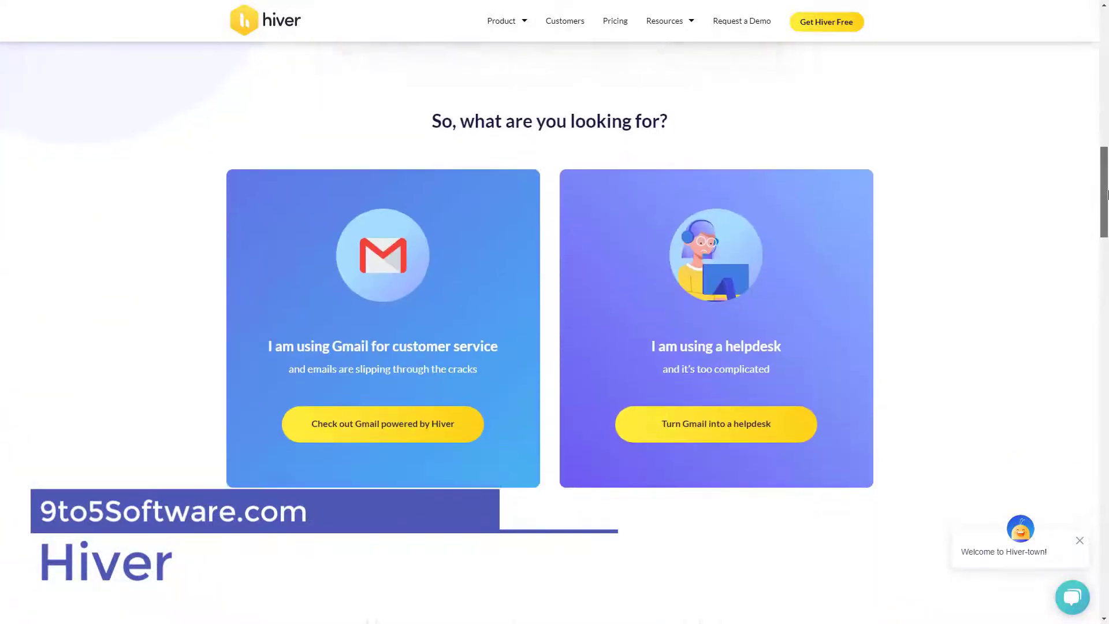
pyautogui.scroll(-3)
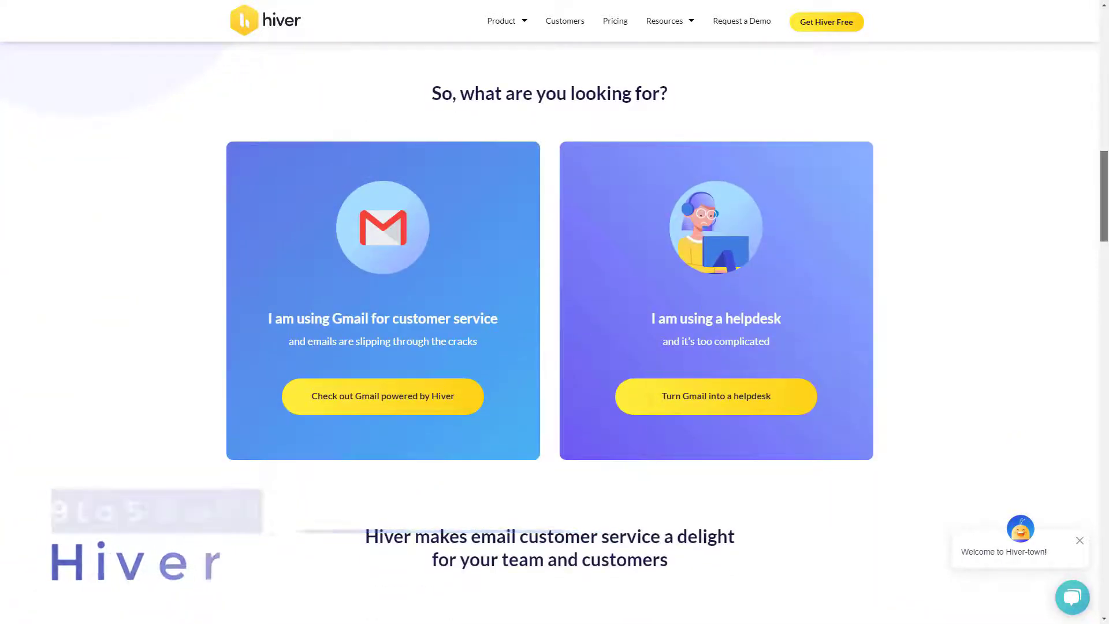
pyautogui.scroll(-3)
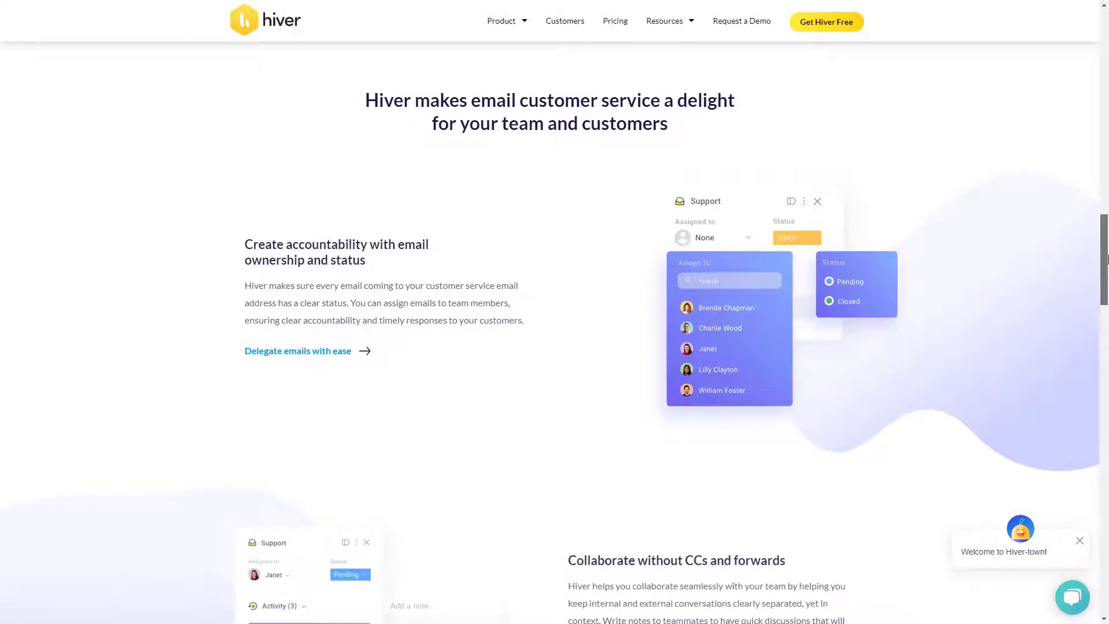
pyautogui.scroll(-3)
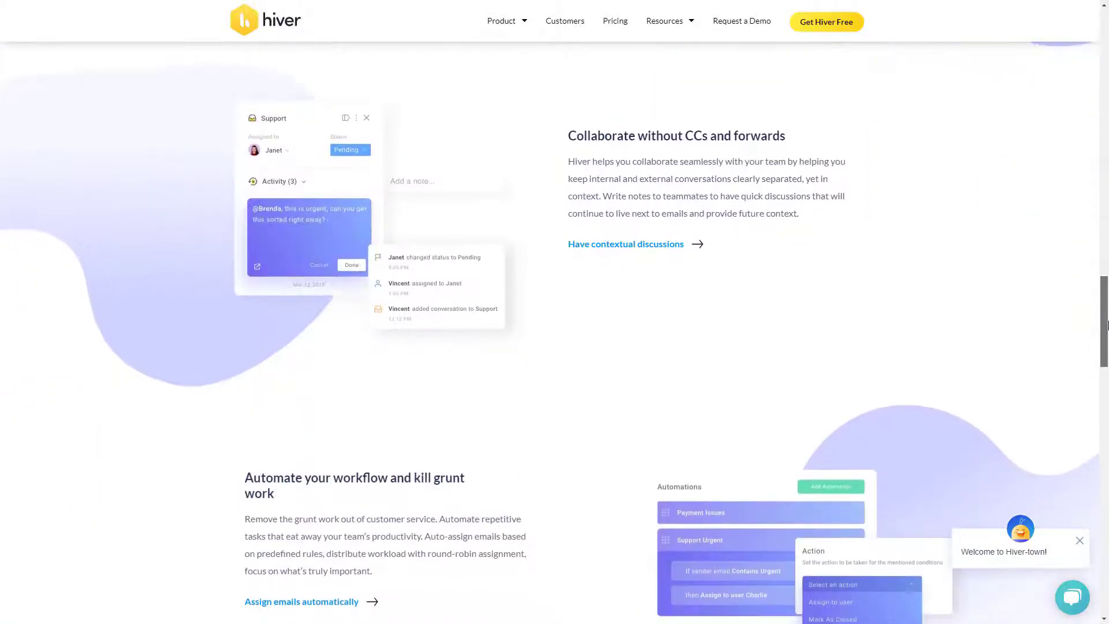
pyautogui.scroll(-3)
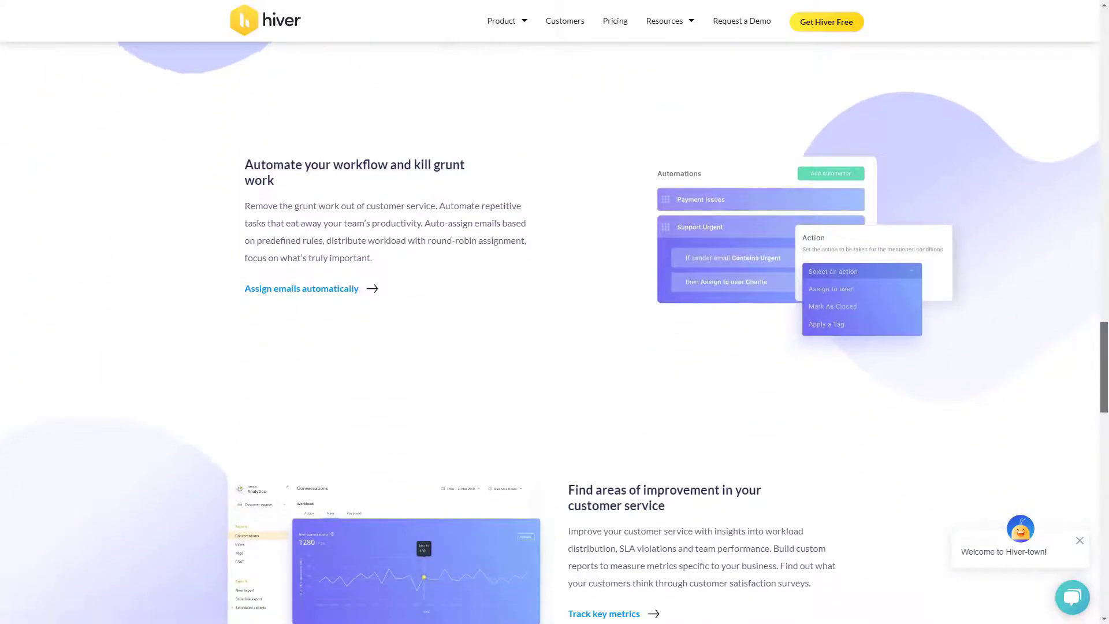
pyautogui.scroll(-3)
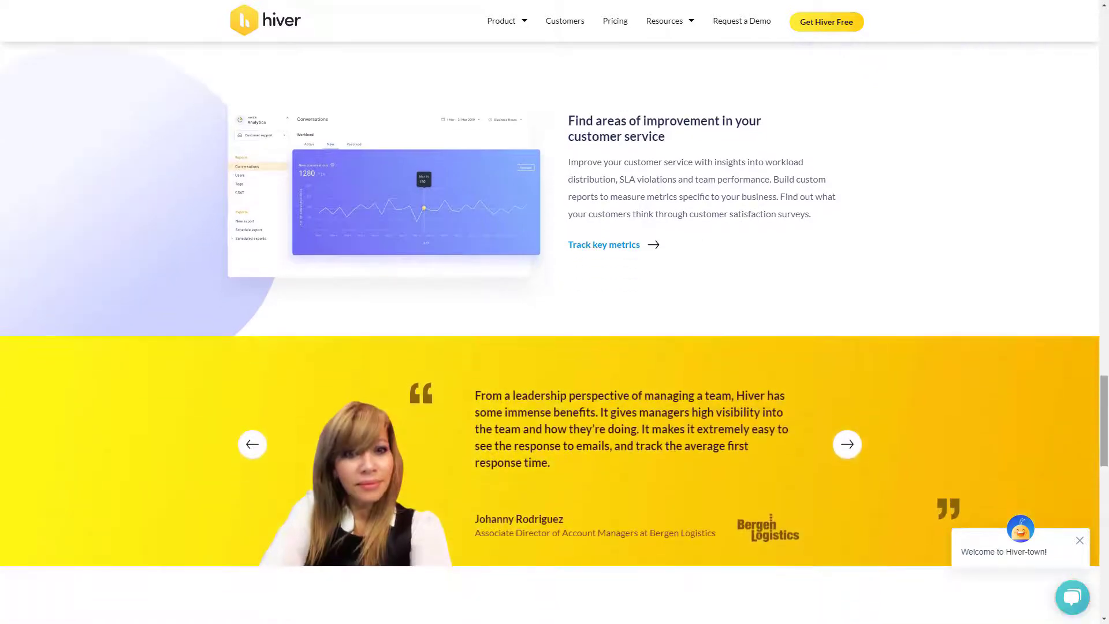
pyautogui.scroll(-3)
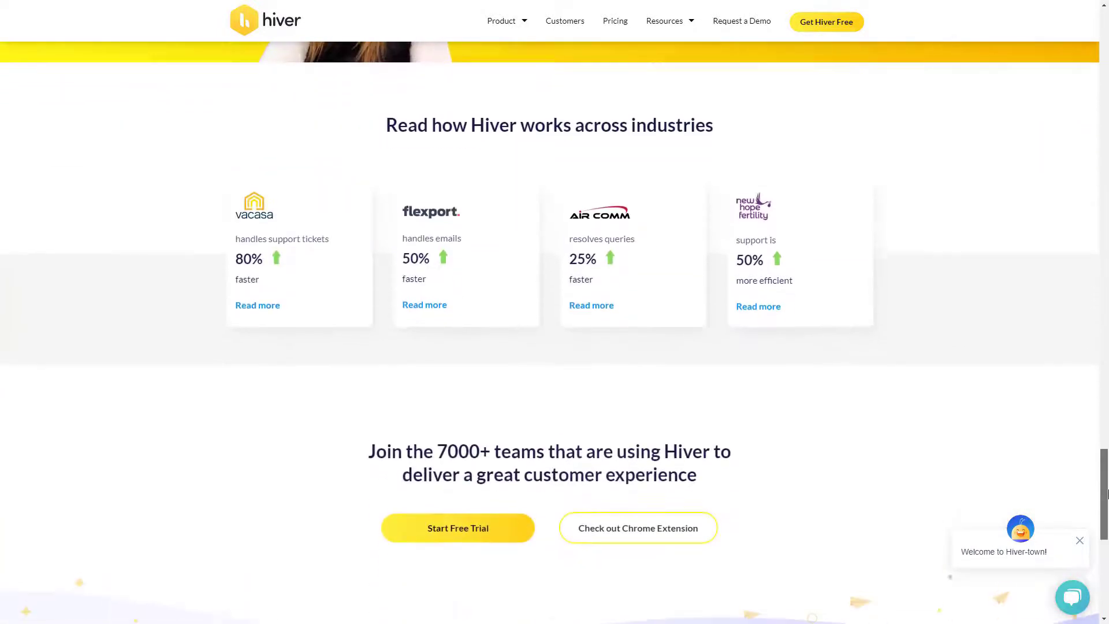
pyautogui.scroll(-3)
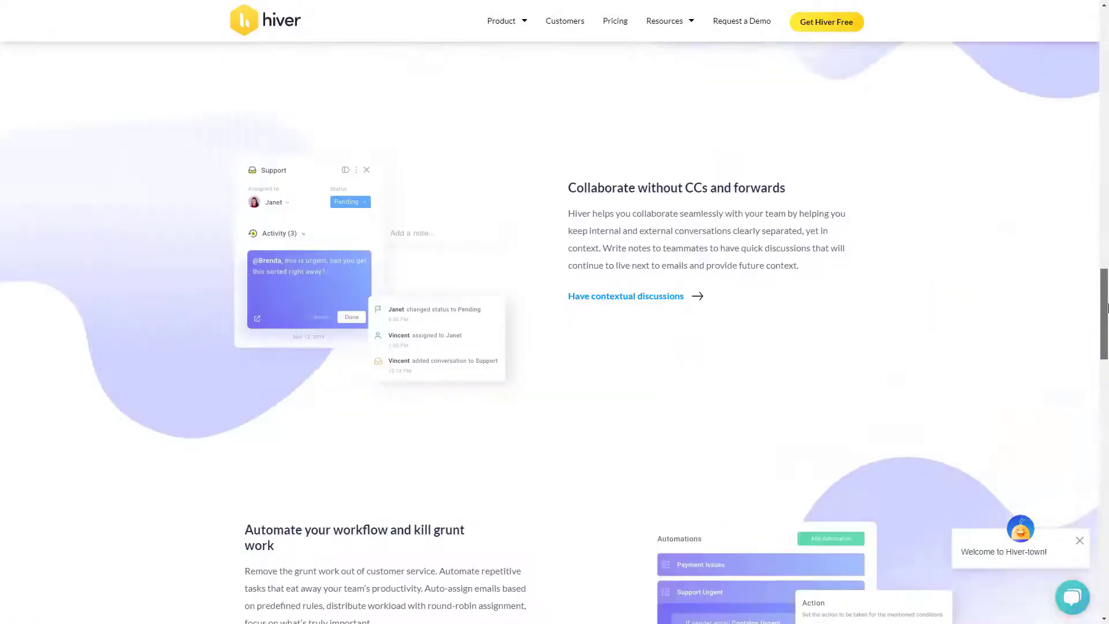
pyautogui.scroll(3)
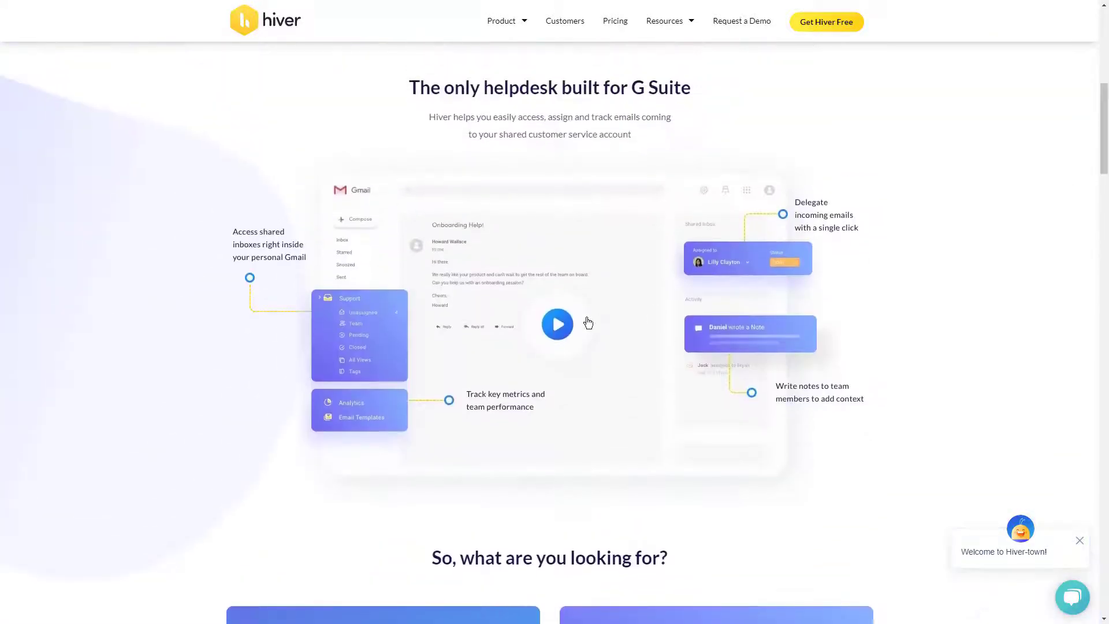
pyautogui.click(558, 325)
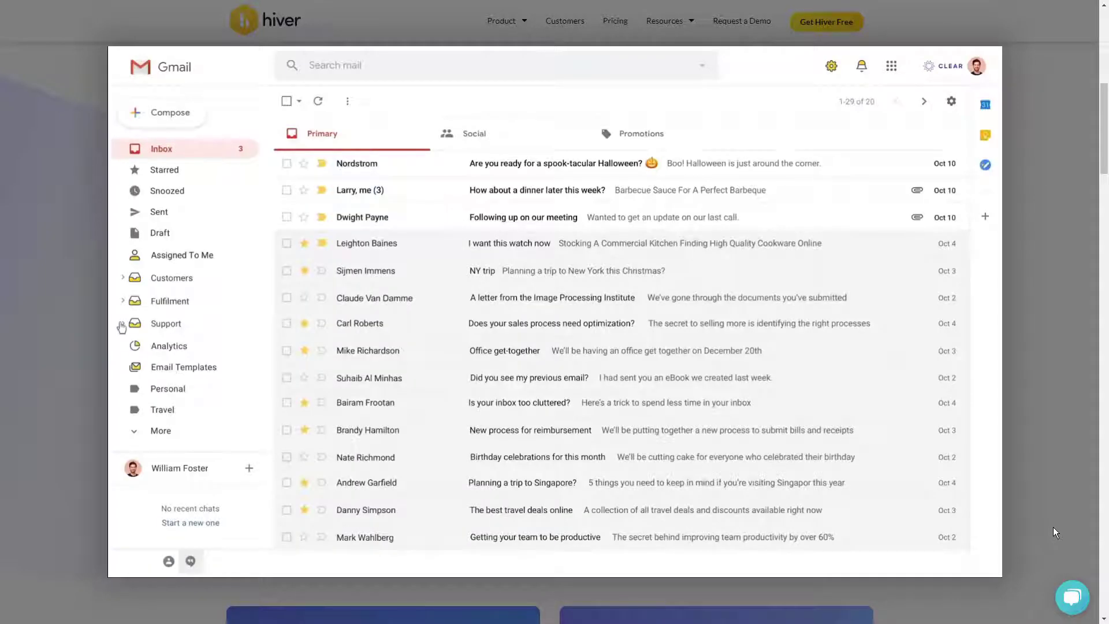
pyautogui.click(166, 324)
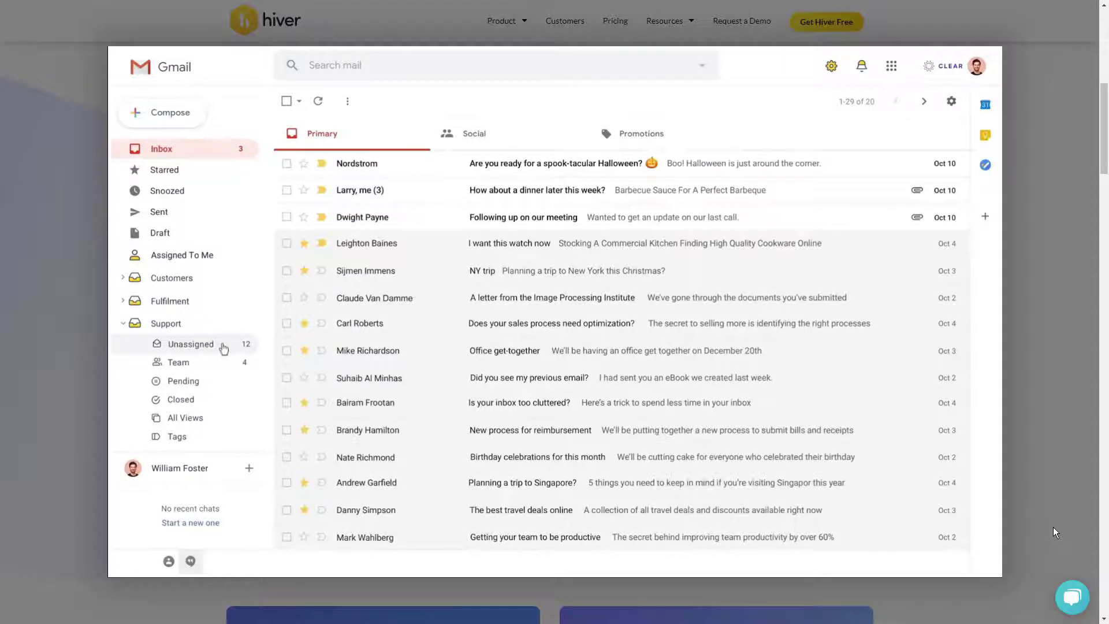
pyautogui.click(190, 343)
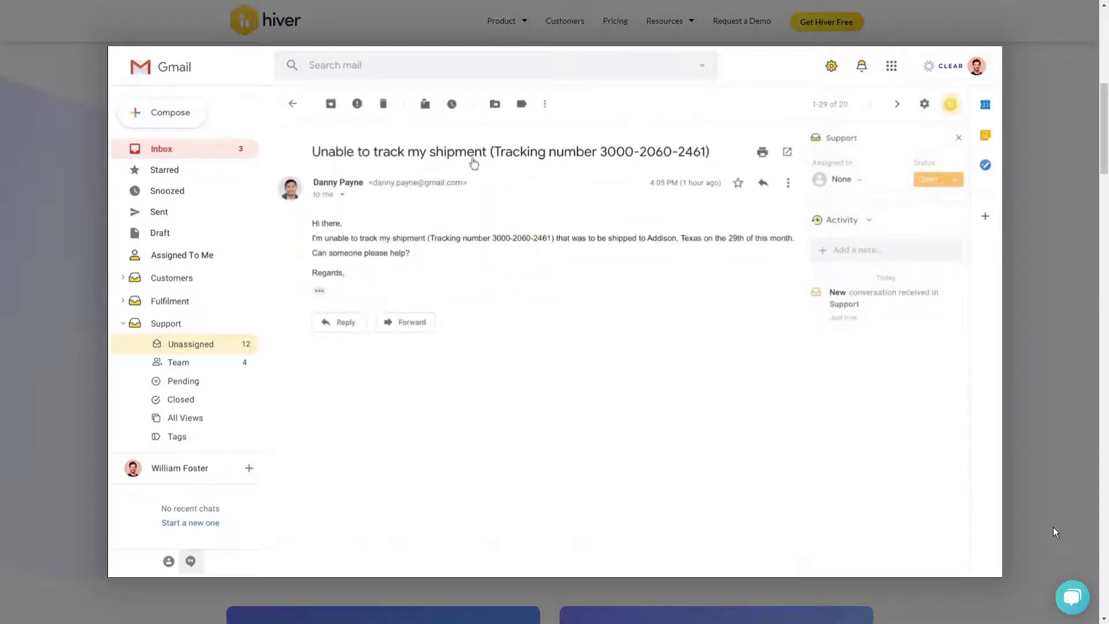
pyautogui.click(841, 179)
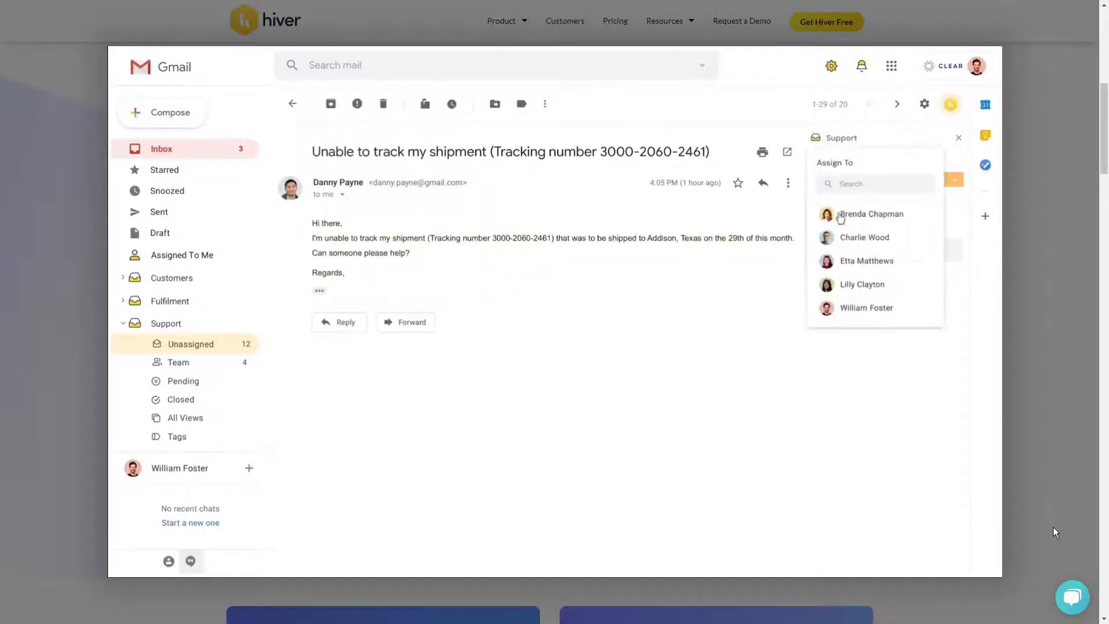
pyautogui.click(865, 237)
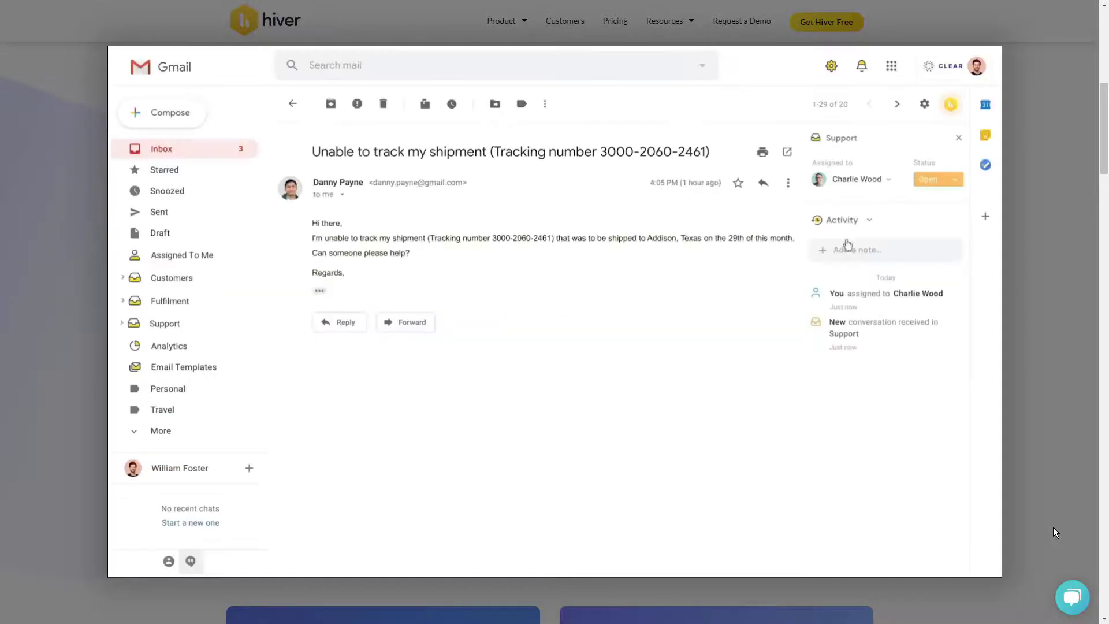
pyautogui.click(856, 250)
pyautogui.write('@')
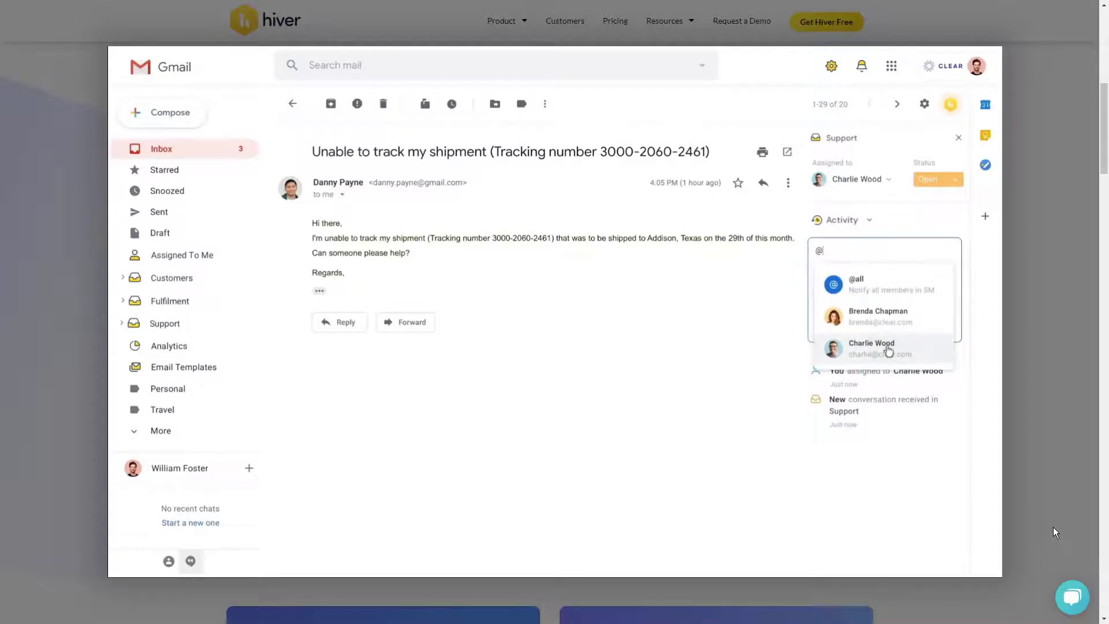
pyautogui.click(871, 348)
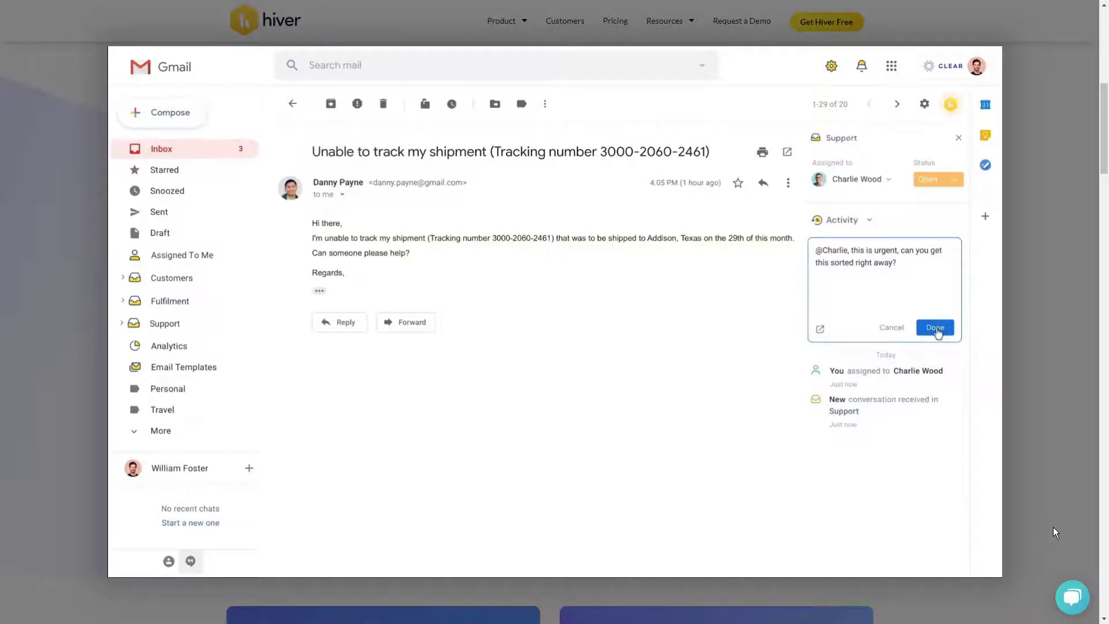
pyautogui.click(934, 327)
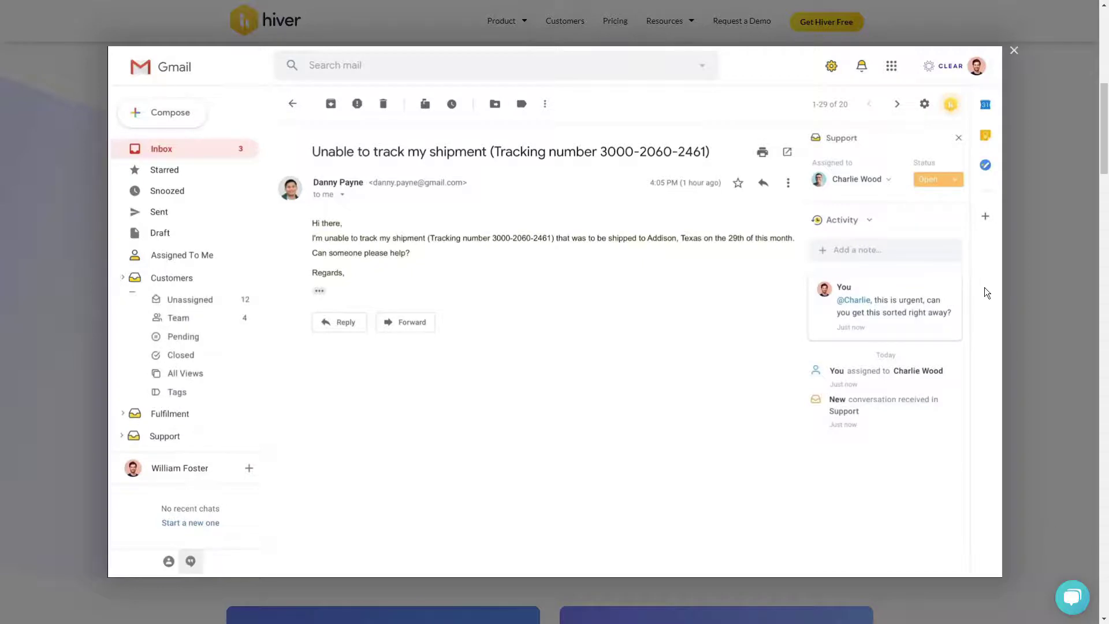
pyautogui.click(179, 318)
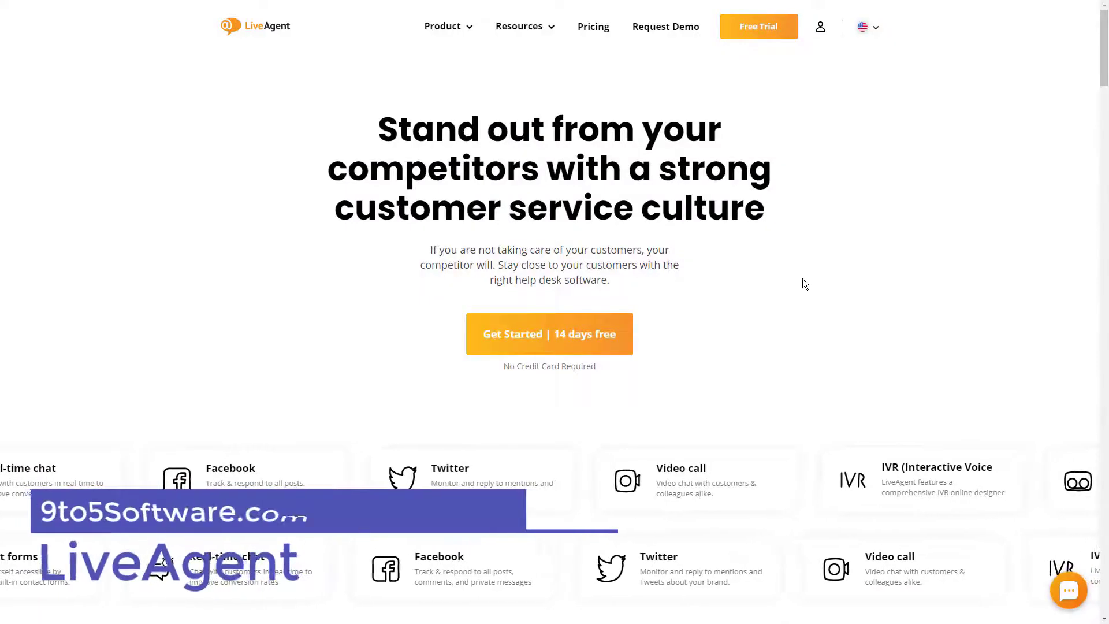
# Scroll the LiveAgent homepage, then view the Free, Ticket, Ticket+Chat and All-inclusive pricing
pyautogui.scroll(-3)
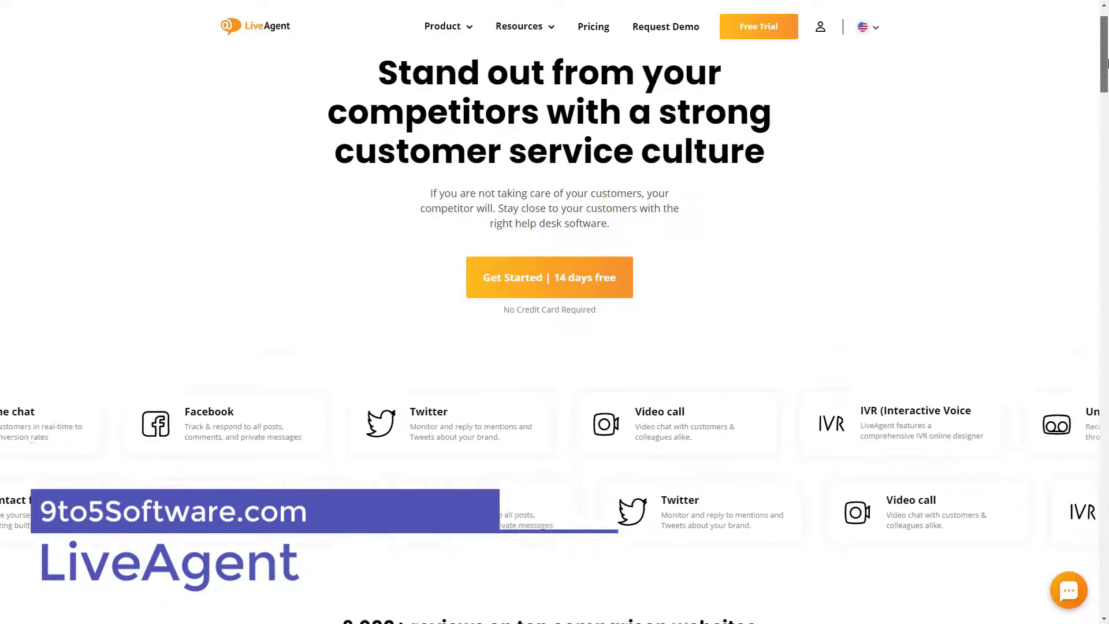
pyautogui.scroll(-3)
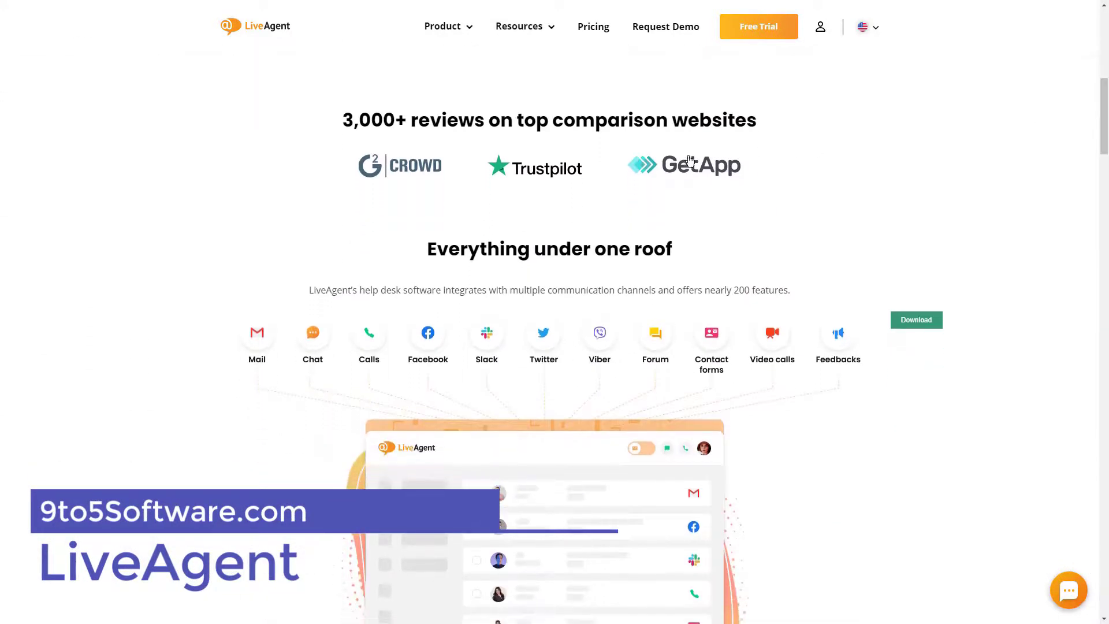
pyautogui.scroll(-3)
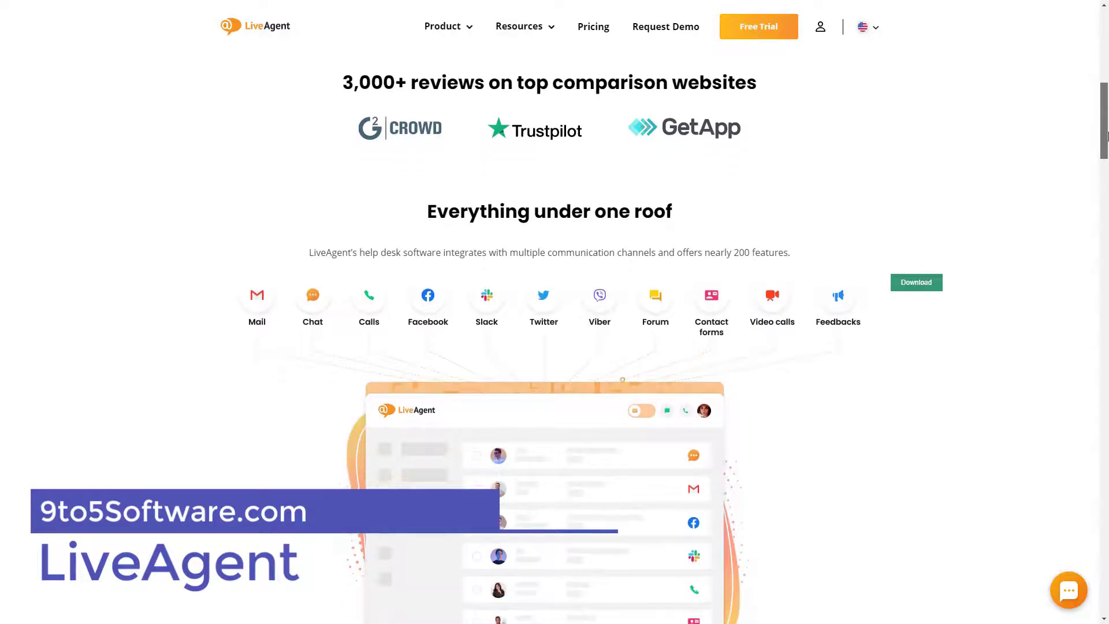
pyautogui.scroll(-3)
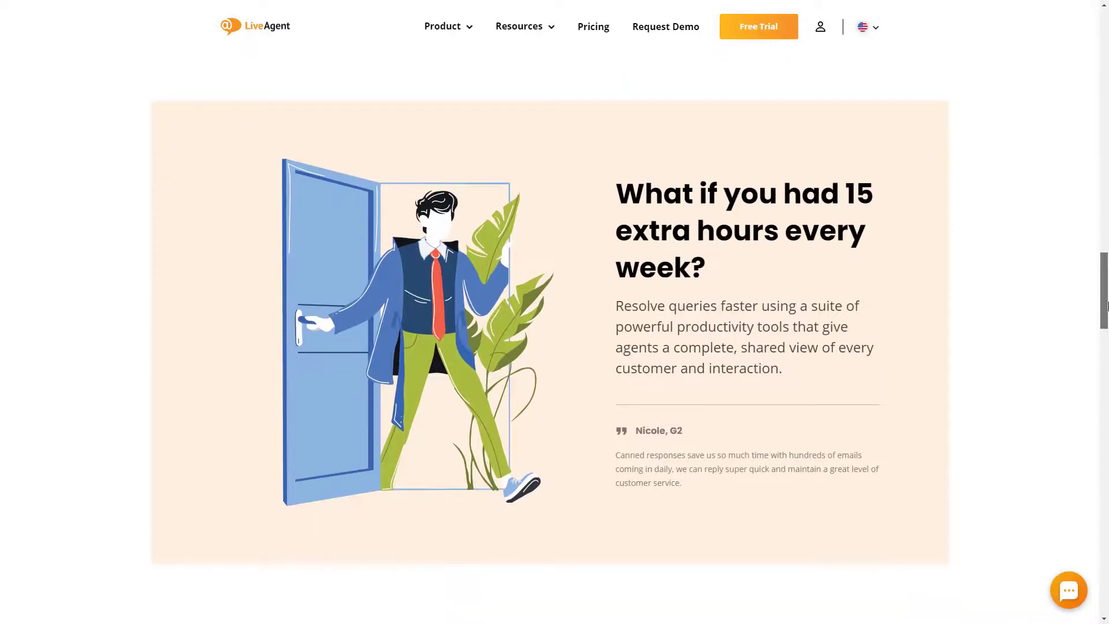
pyautogui.scroll(-3)
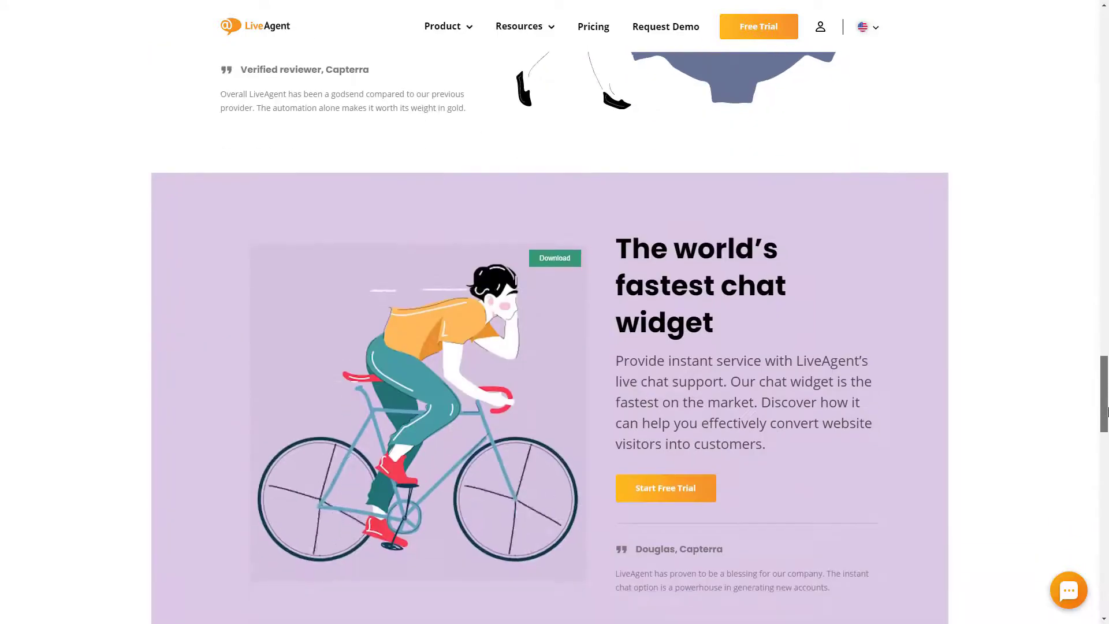
pyautogui.scroll(-3)
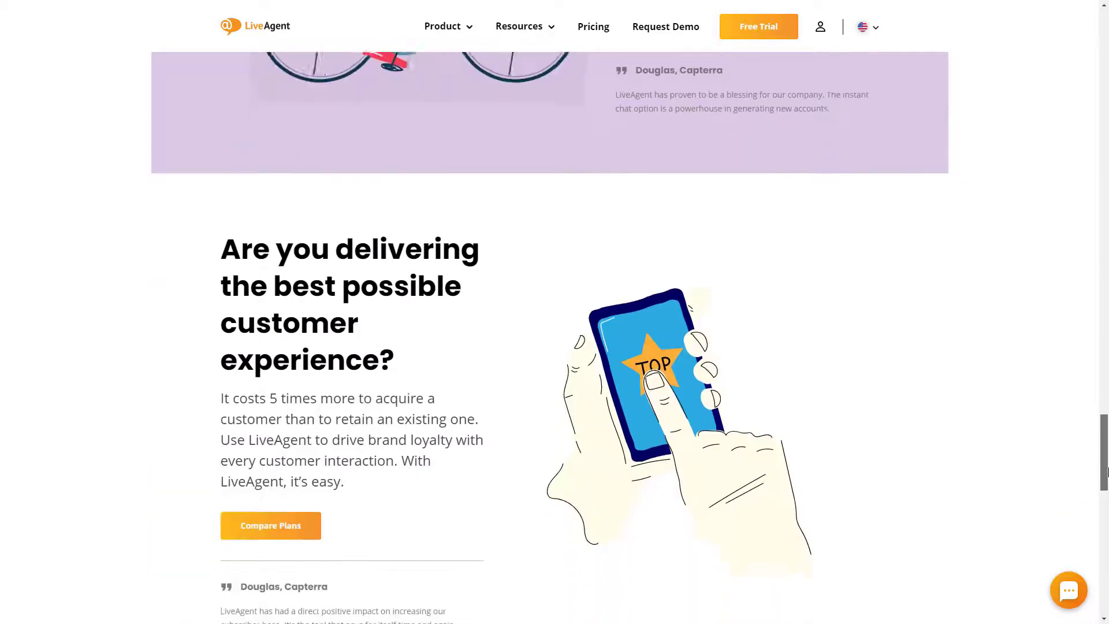
pyautogui.scroll(-3)
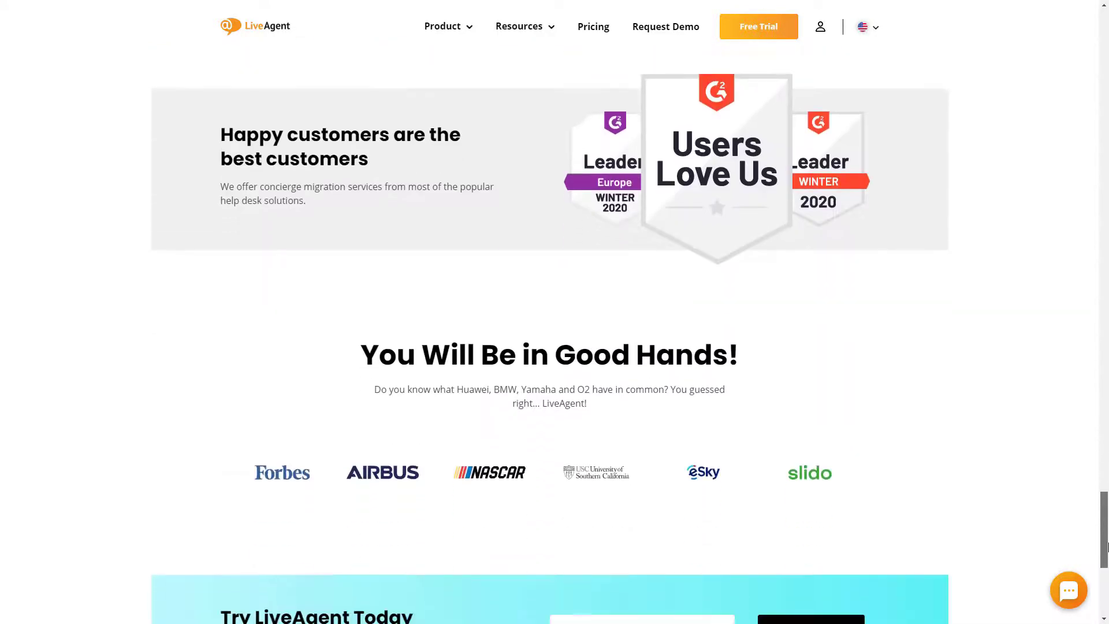
pyautogui.scroll(-3)
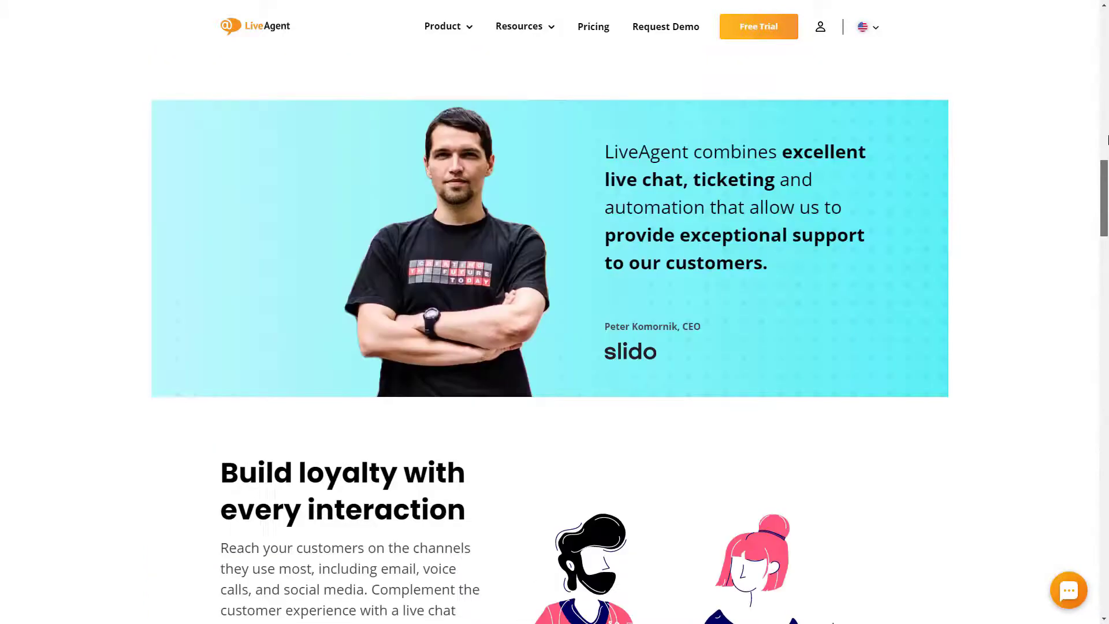
pyautogui.click(593, 26)
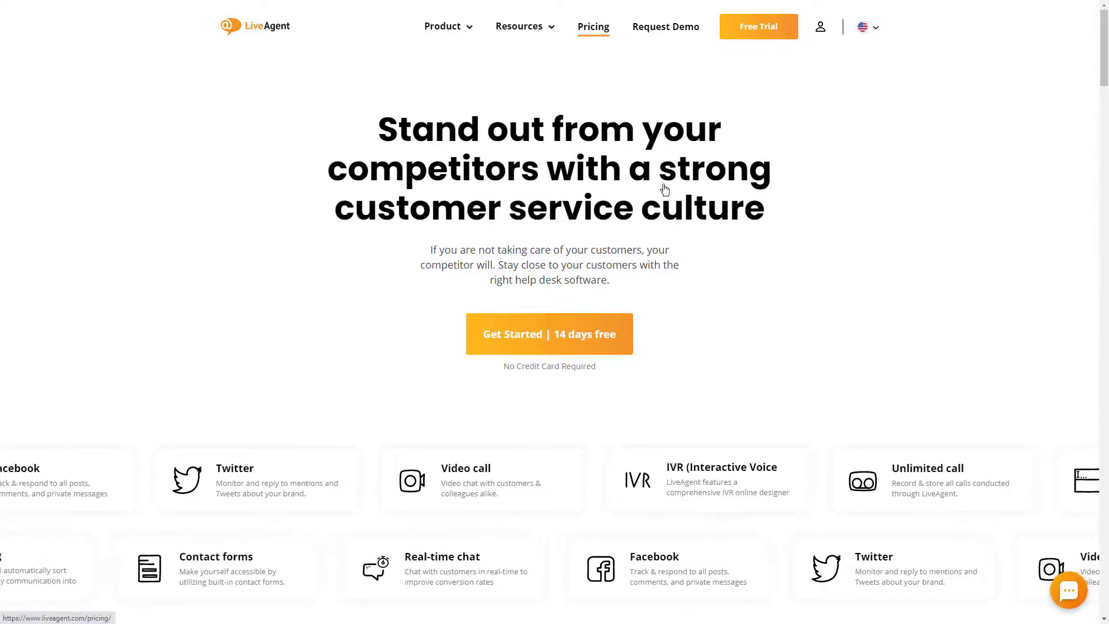
pyautogui.click(593, 26)
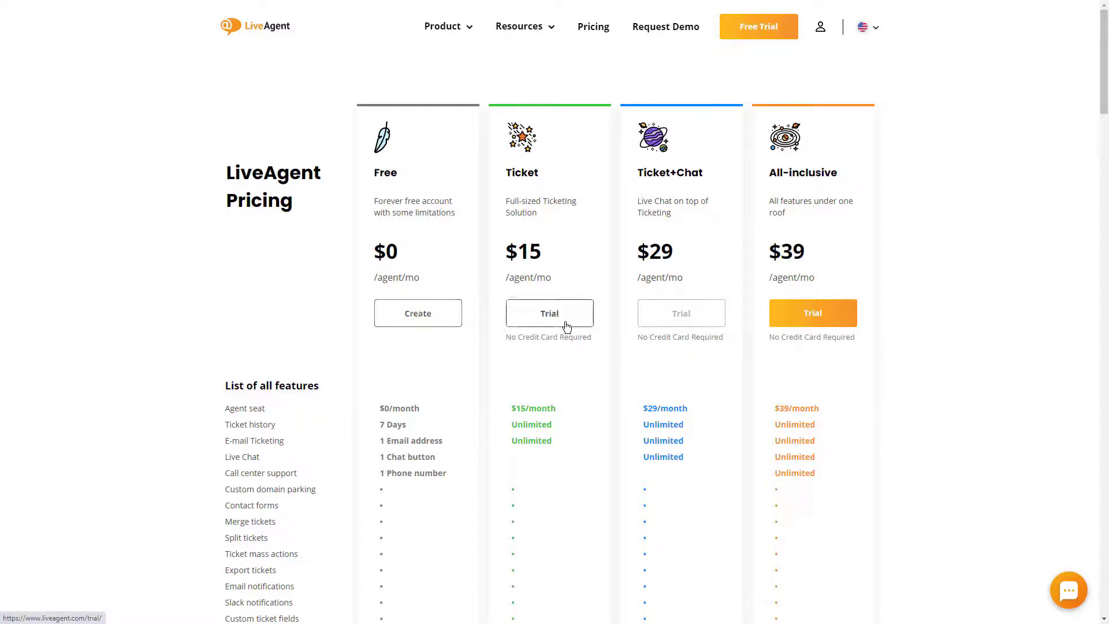
# Submit a Ticket plan free-trial signup for the company 9to5software
pyautogui.click(549, 313)
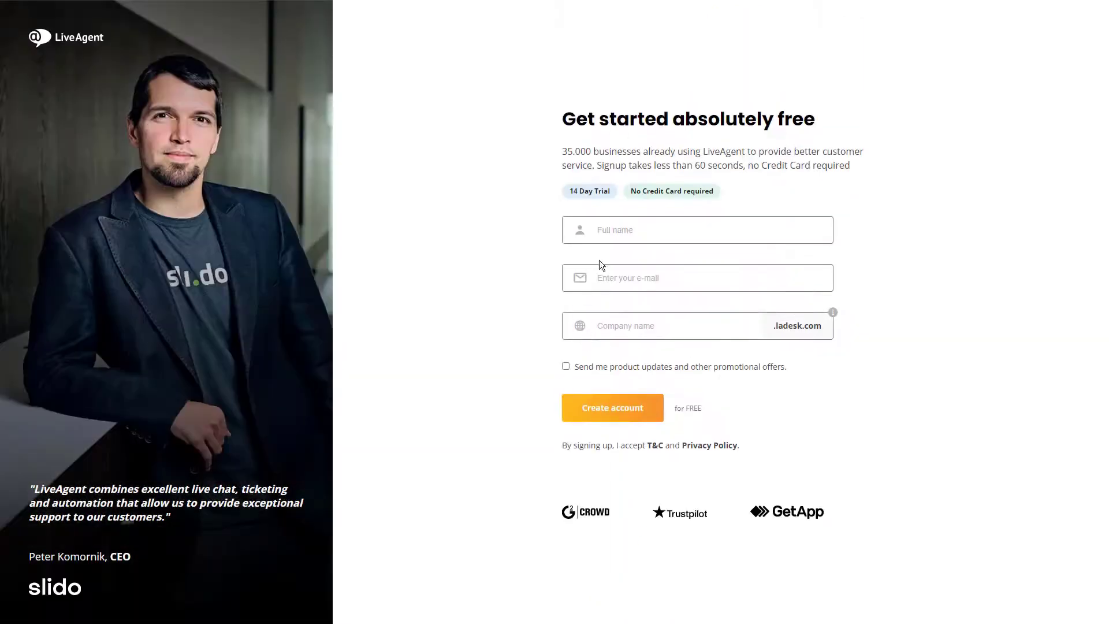
pyautogui.write('9to5software')
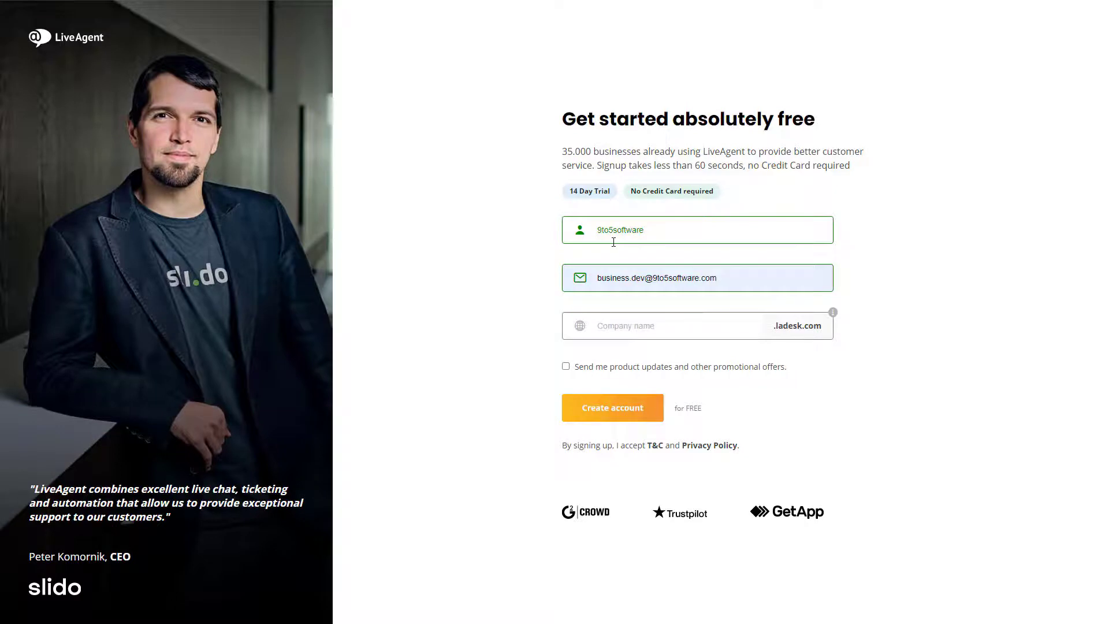
pyautogui.write('9')
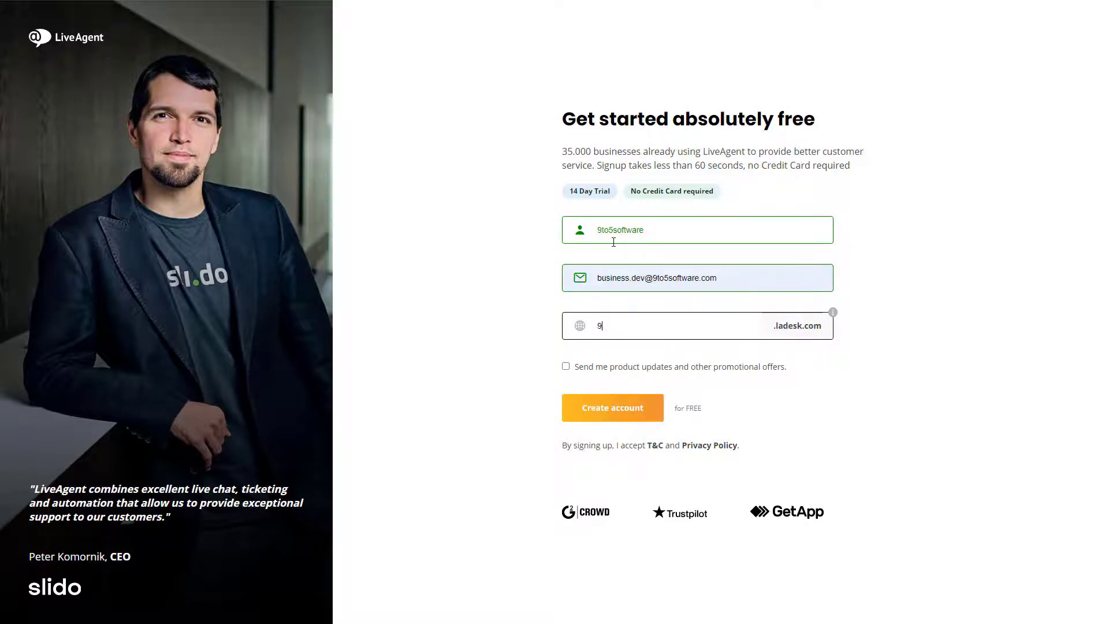
pyautogui.write('to5software')
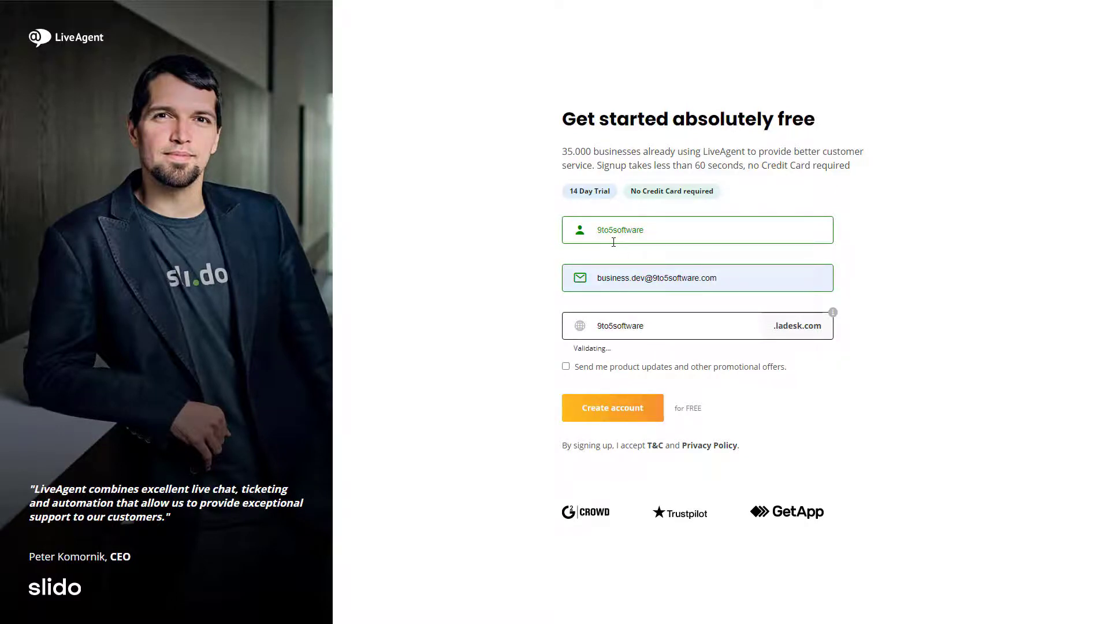
pyautogui.click(612, 407)
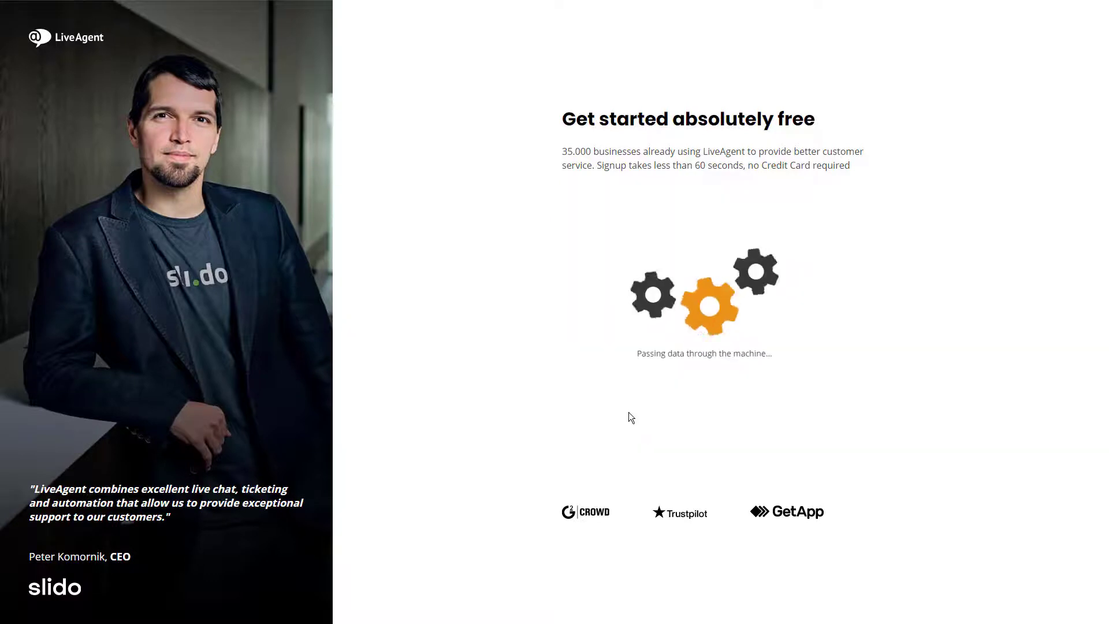
pyautogui.moveTo(633, 409)
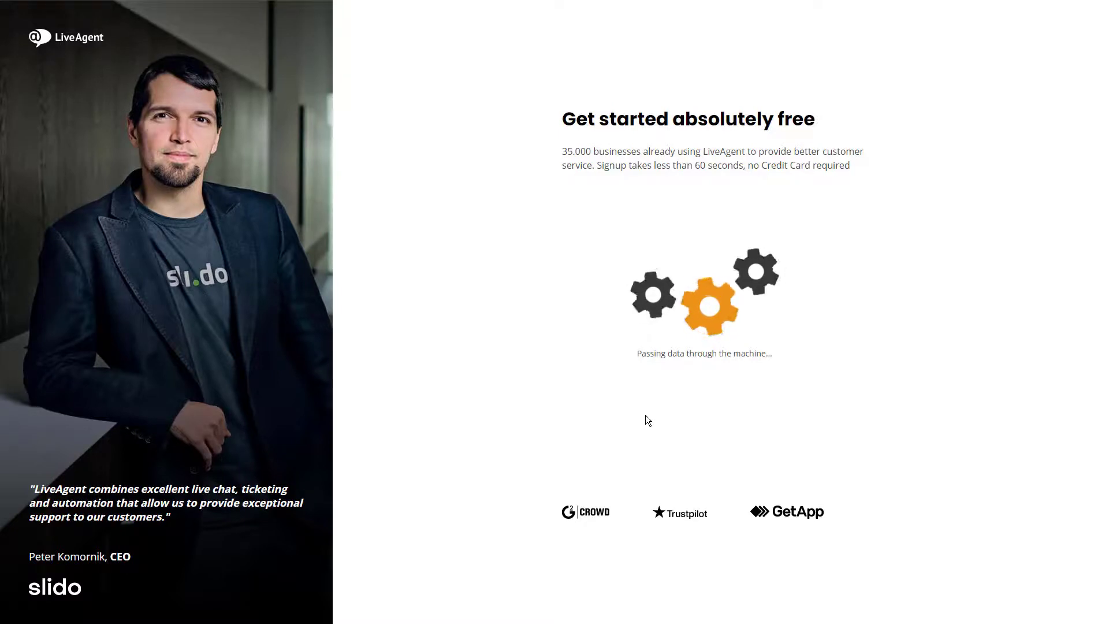
pyautogui.moveTo(650, 381)
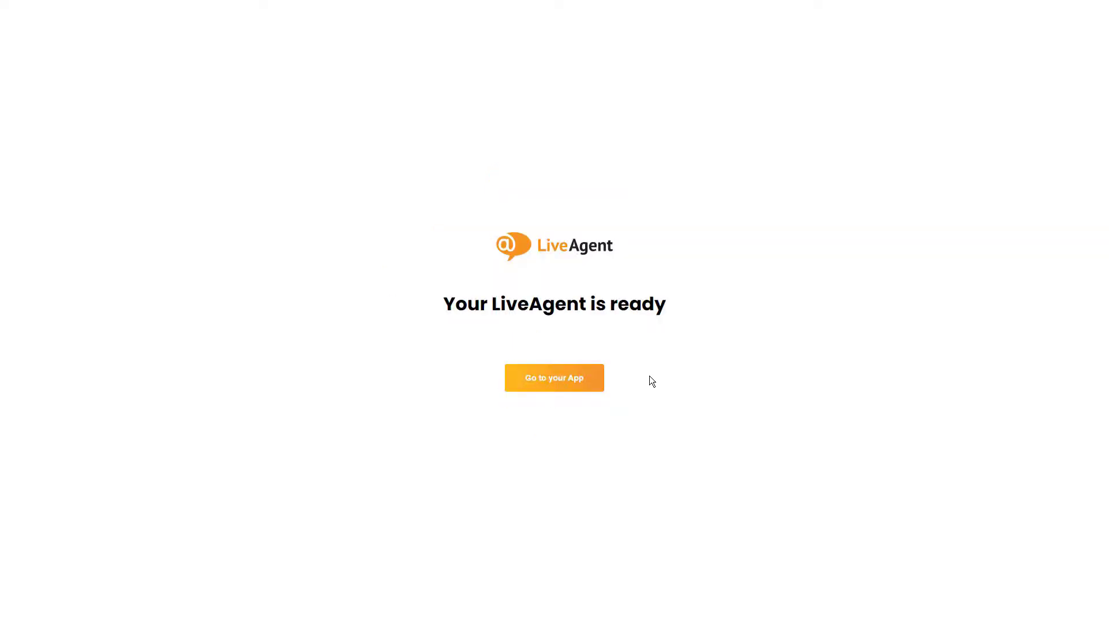
# Enter the new app and complete the Discover LiveAgent onboarding step, including Mobile apps
pyautogui.click(554, 378)
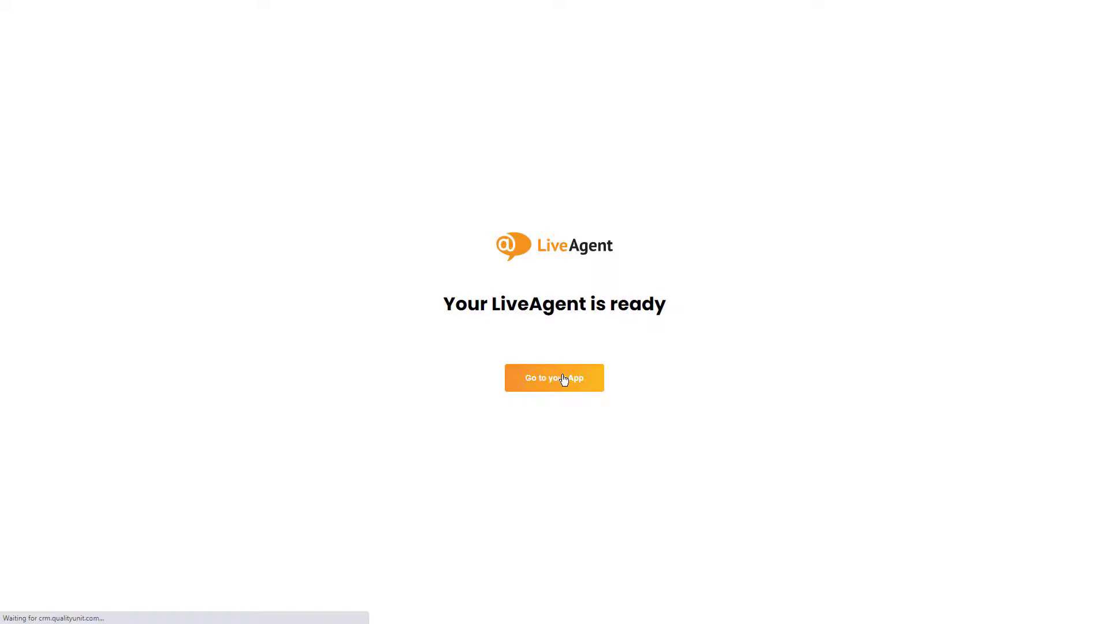
pyautogui.click(554, 378)
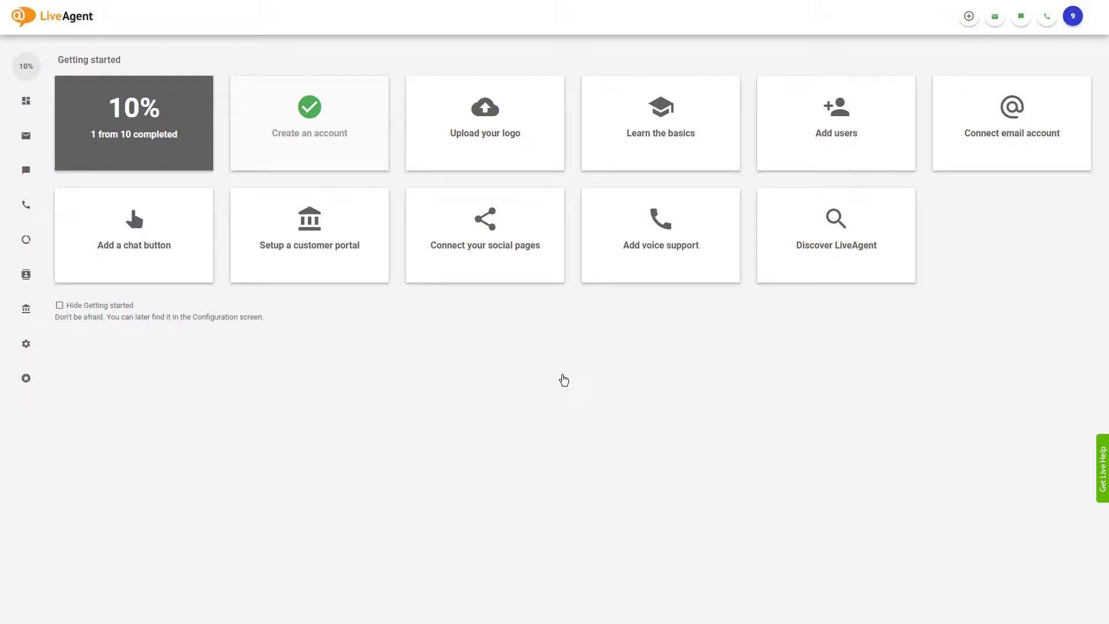
pyautogui.click(836, 236)
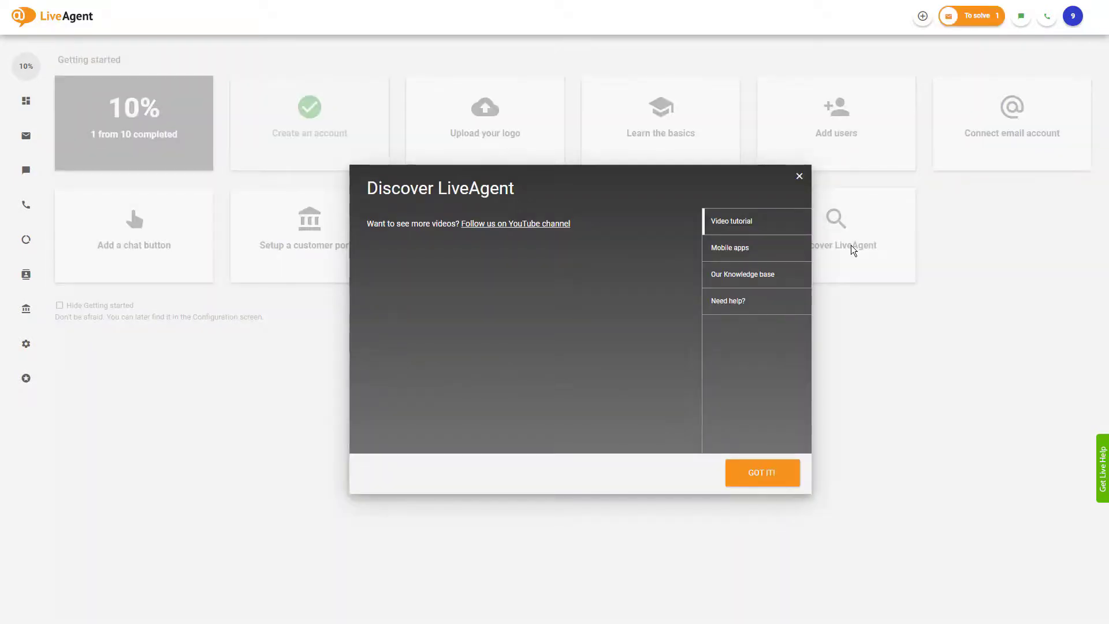
pyautogui.click(729, 248)
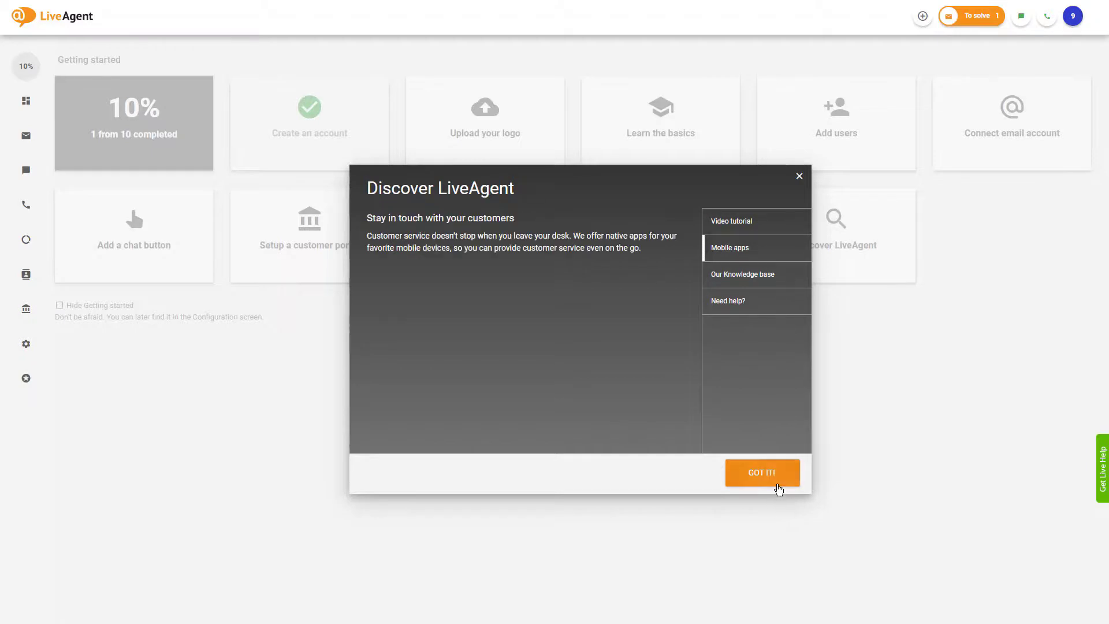
pyautogui.click(729, 248)
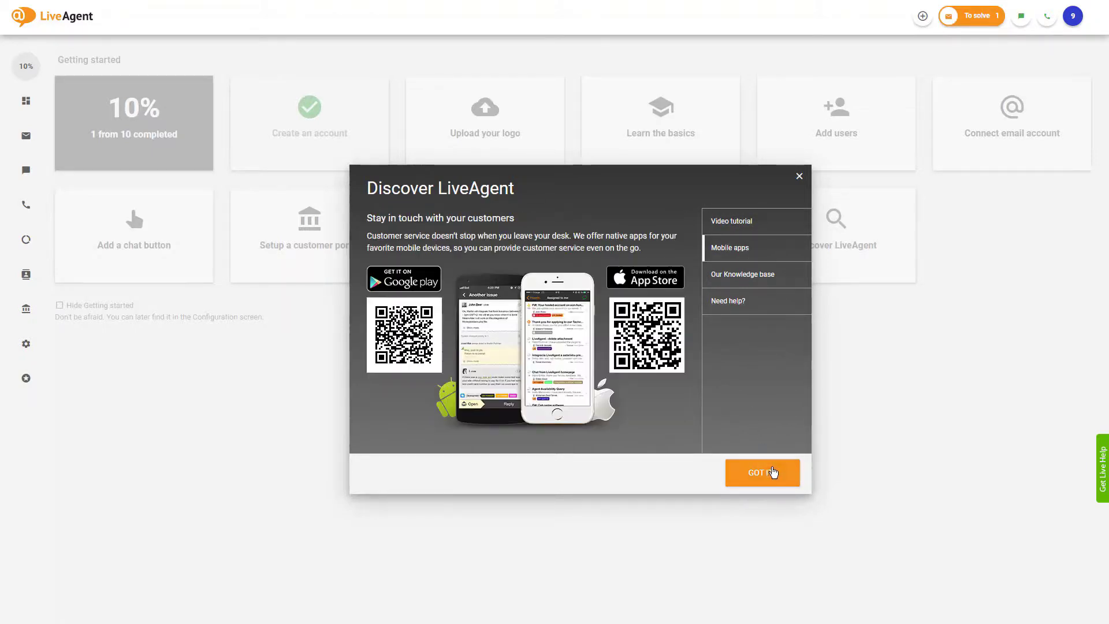
pyautogui.click(762, 473)
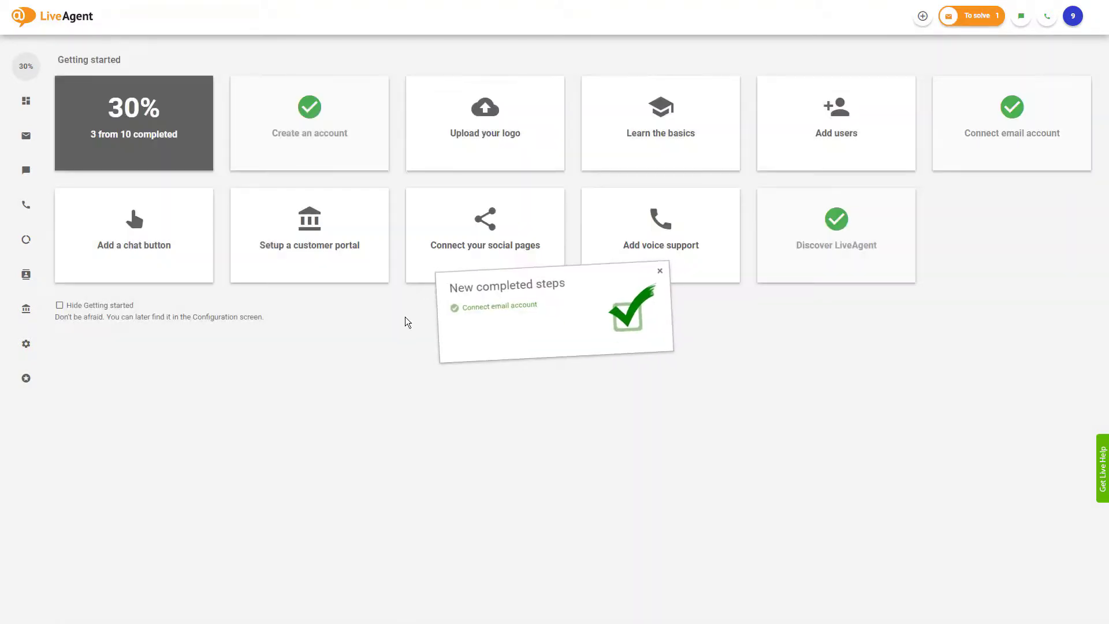
pyautogui.click(25, 101)
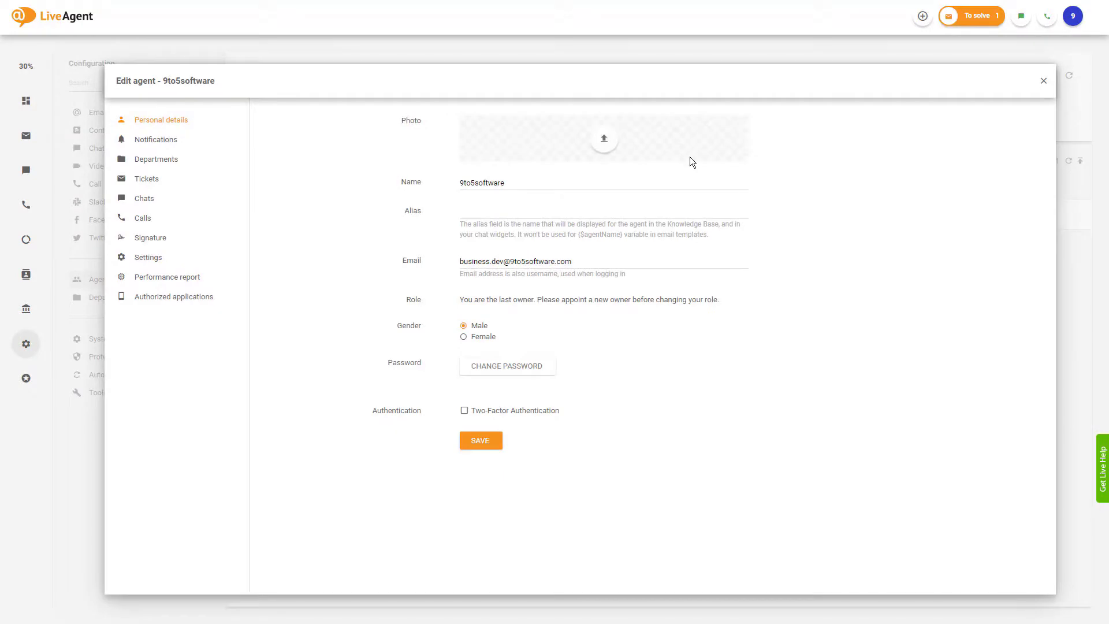
# Close the agent editor and open Andy's 'What's Next?' welcome ticket from the inbox
pyautogui.click(1043, 81)
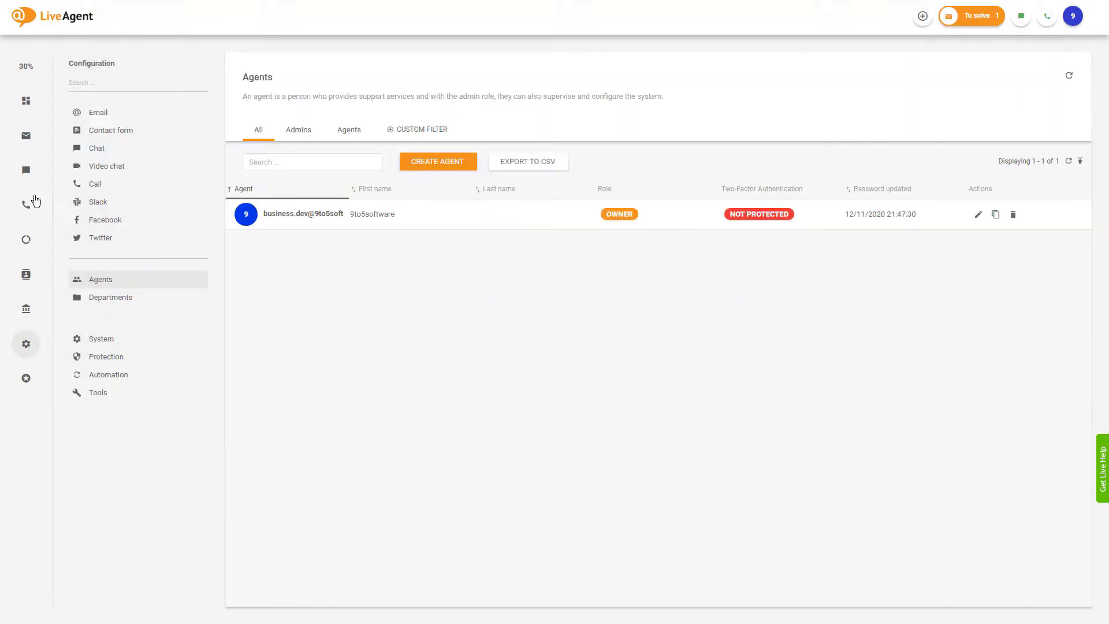
pyautogui.click(26, 138)
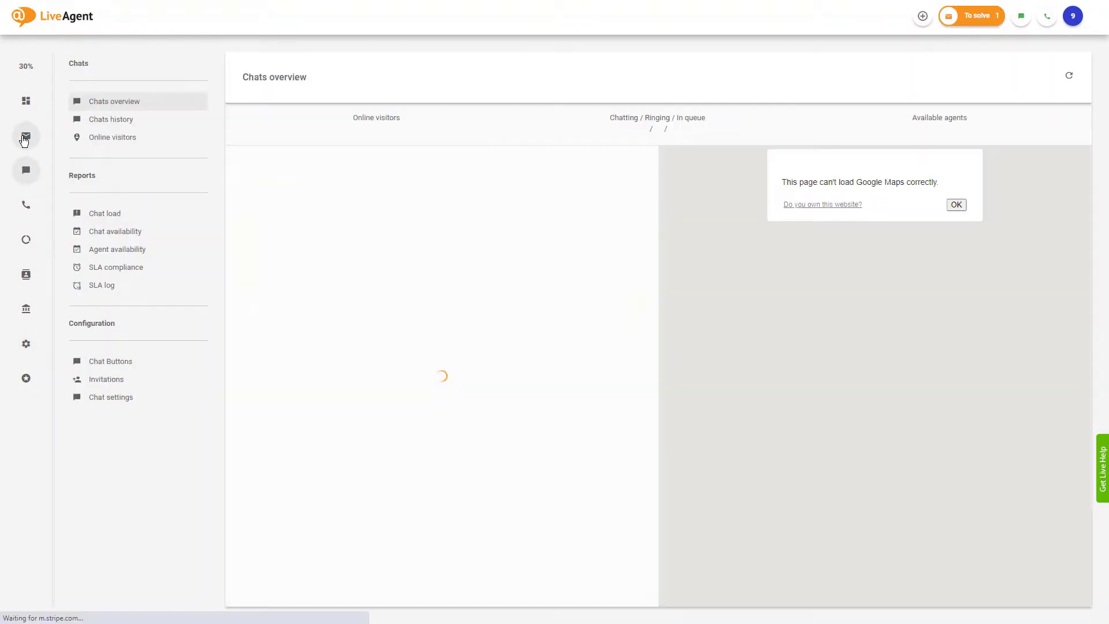
pyautogui.click(25, 136)
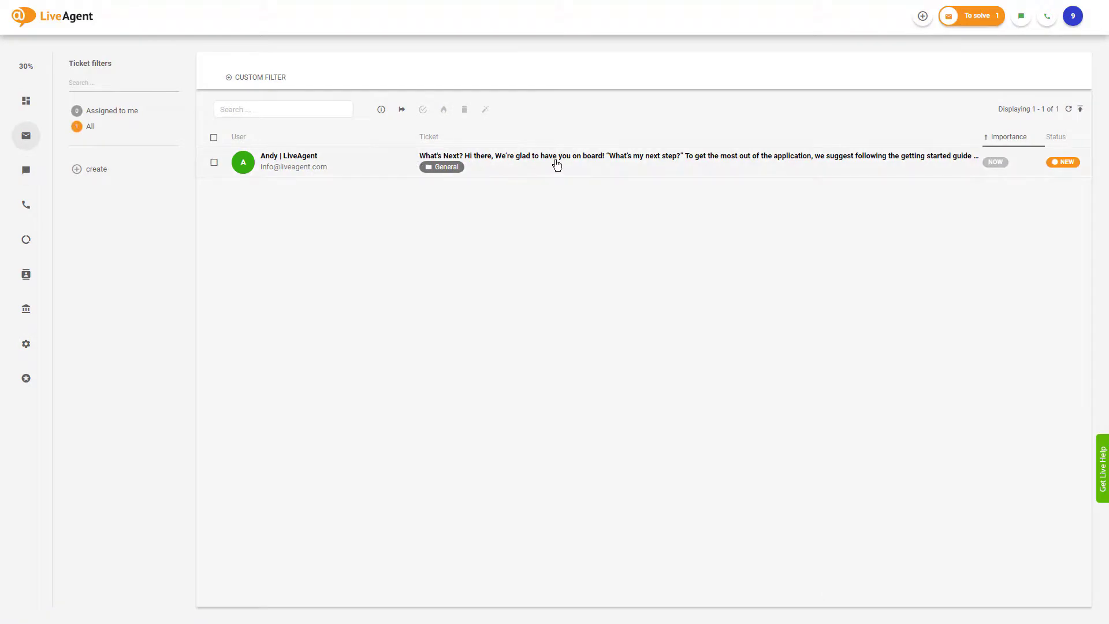
pyautogui.click(555, 161)
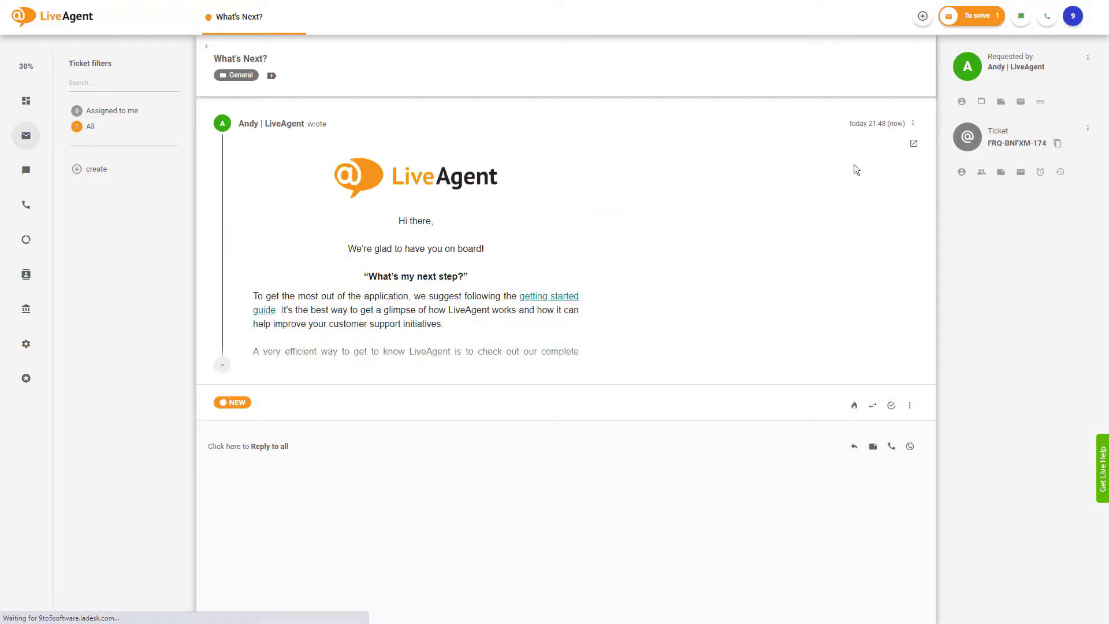